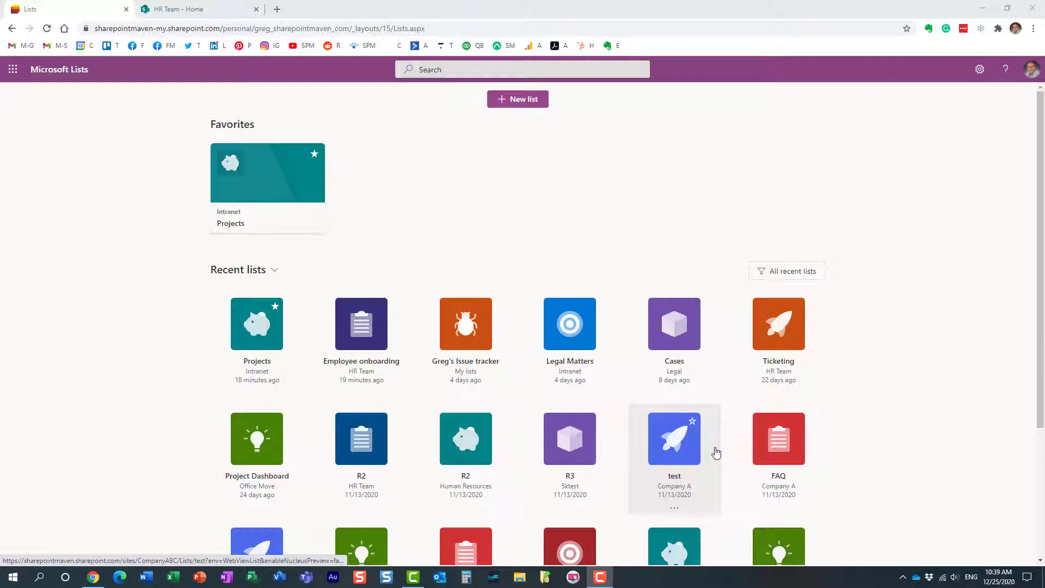
mouse_move(556, 158)
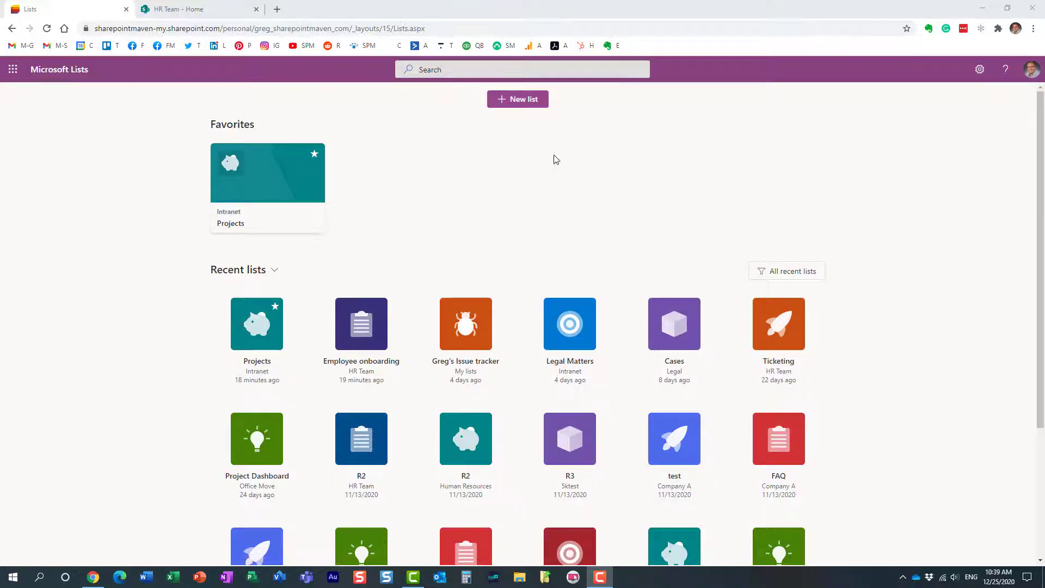
Navigate from the Office 365 apps panel to the HR Team site's Site contents page
click(12, 70)
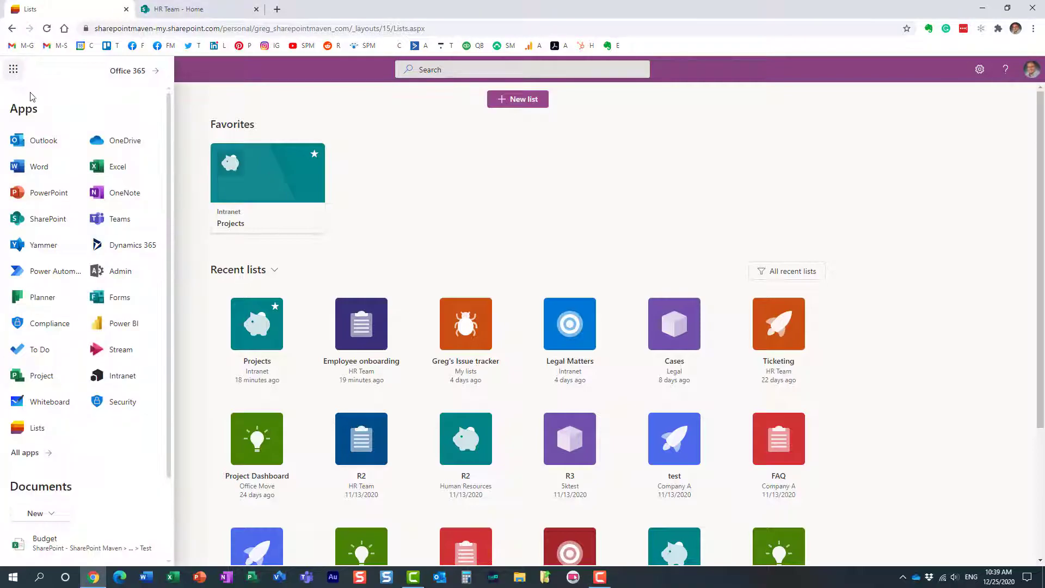
mouse_move(38, 427)
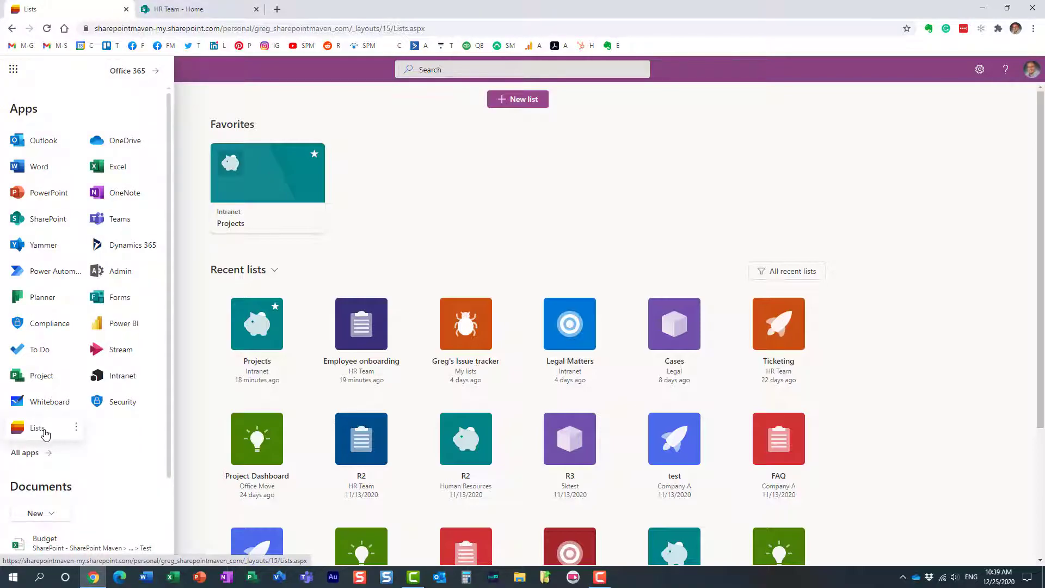
mouse_move(366, 244)
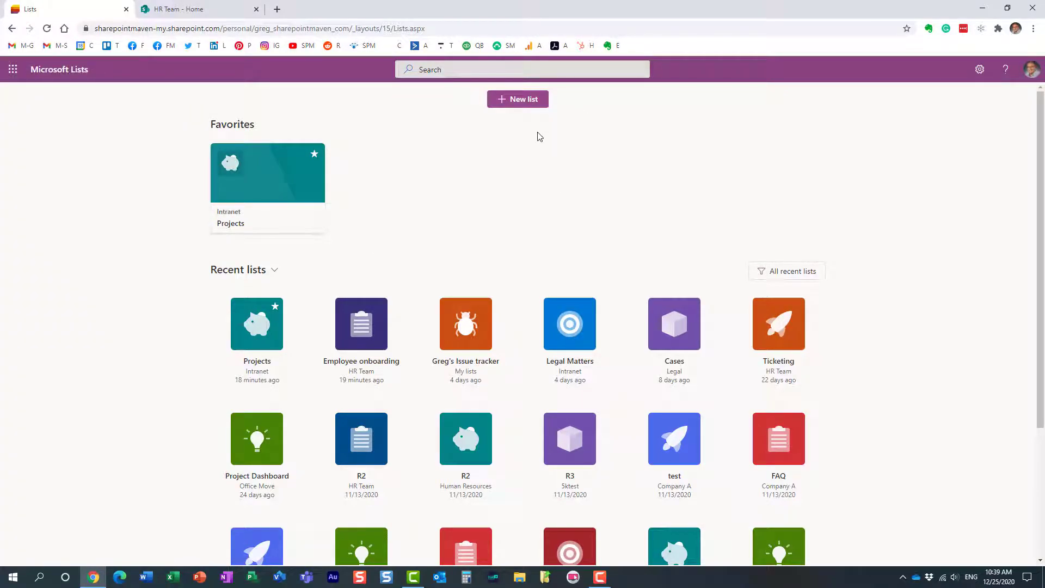
click(517, 99)
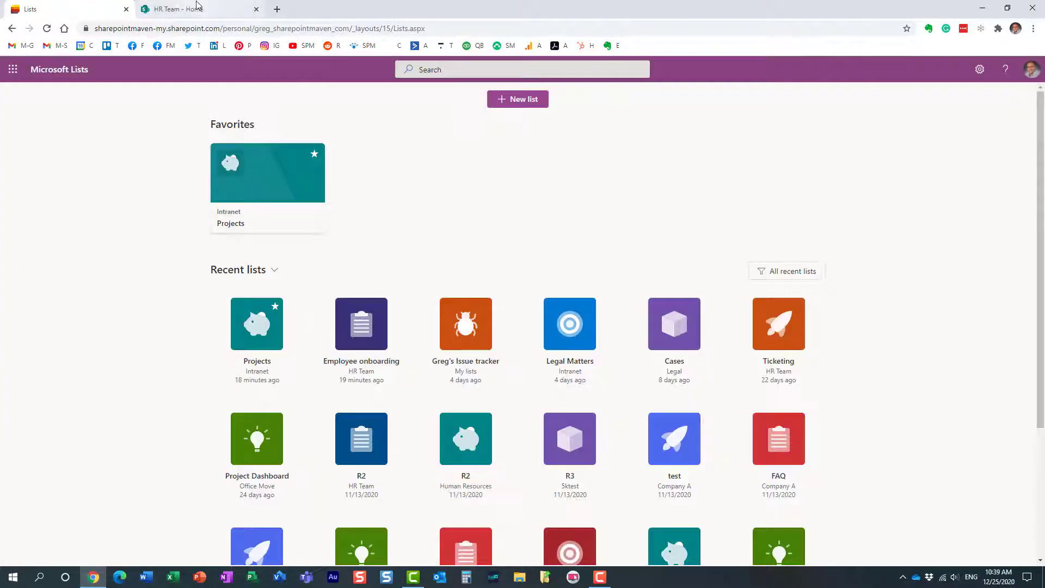
click(194, 9)
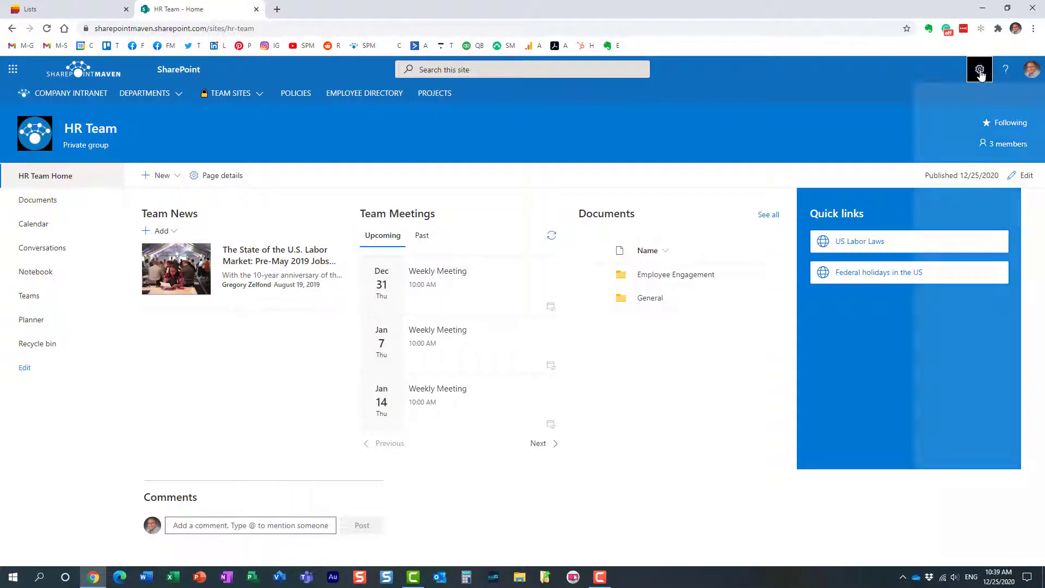
click(978, 70)
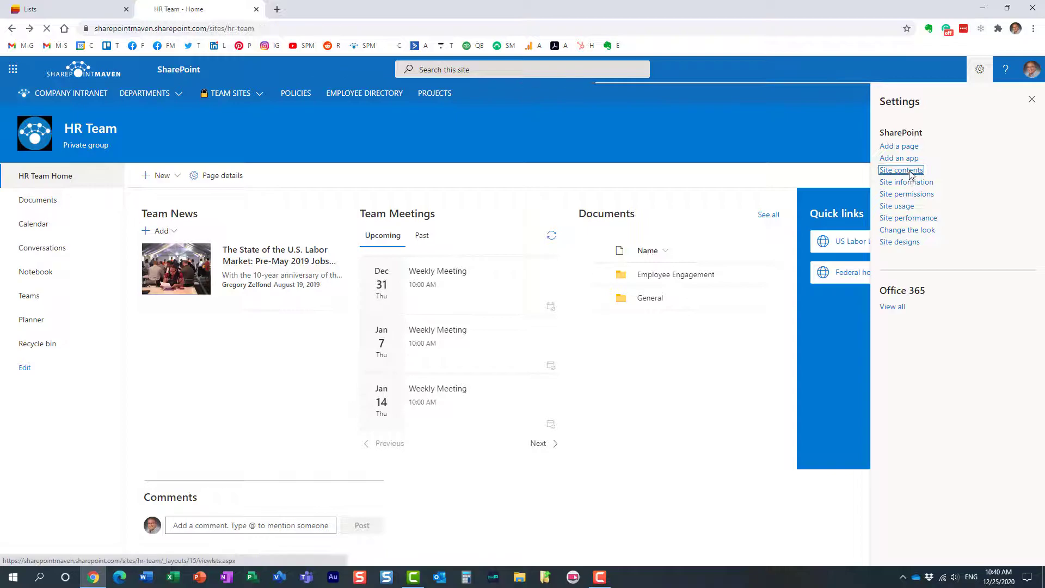
click(901, 169)
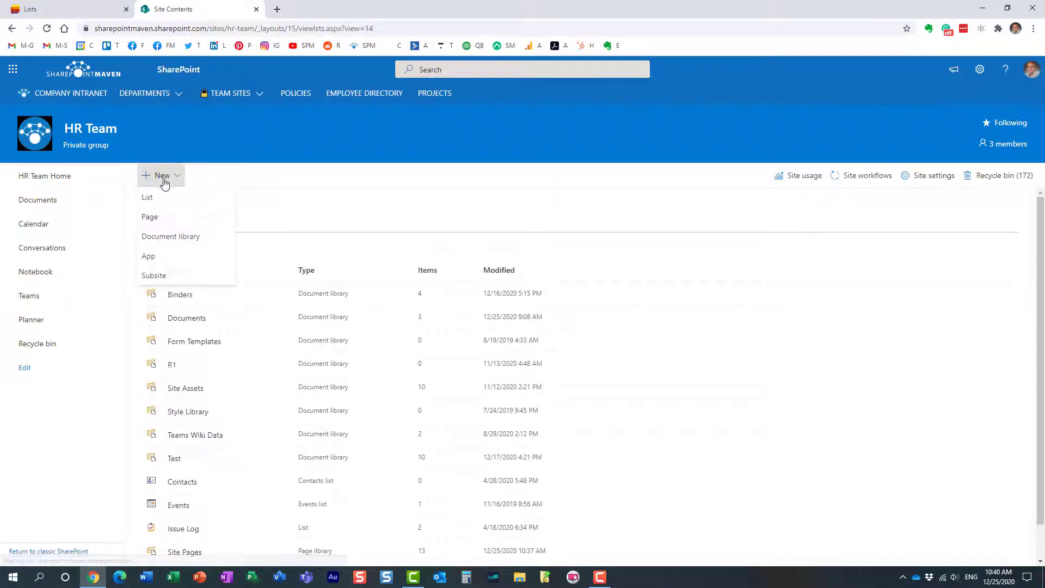
Start New > List from Site contents, then dismiss the Create a list dialog
click(147, 197)
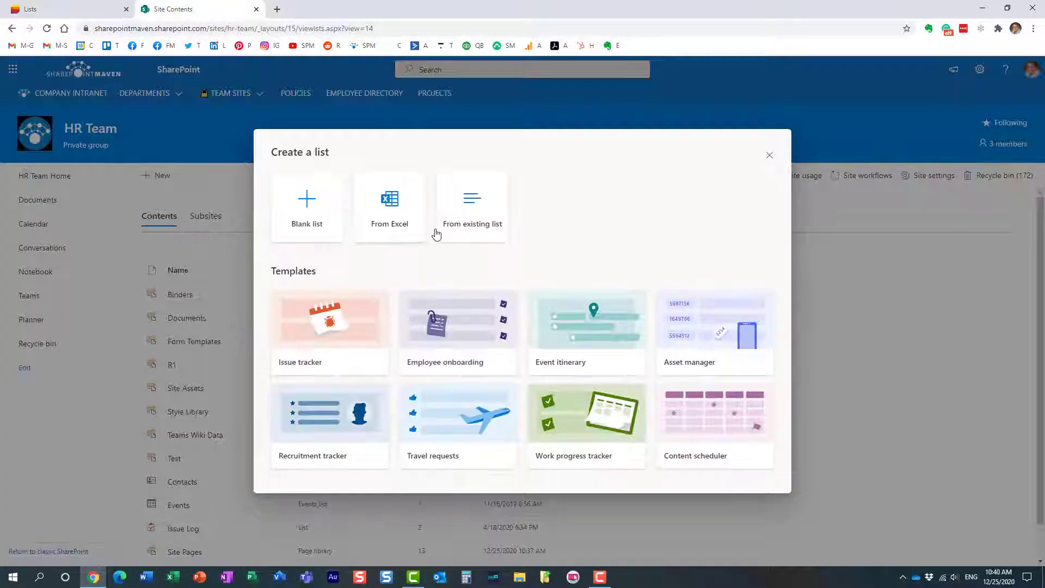
click(770, 154)
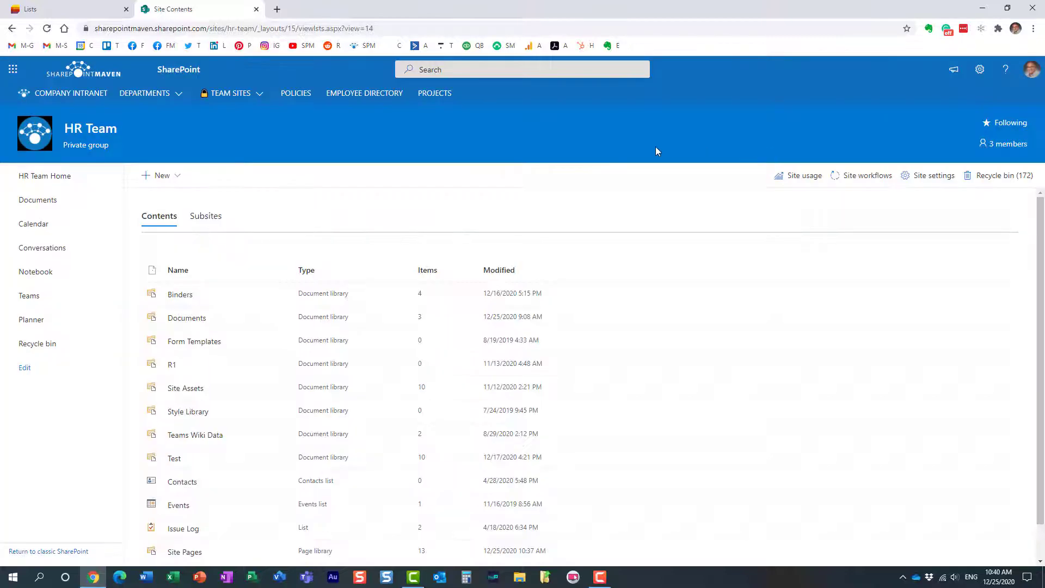
mouse_move(111, 82)
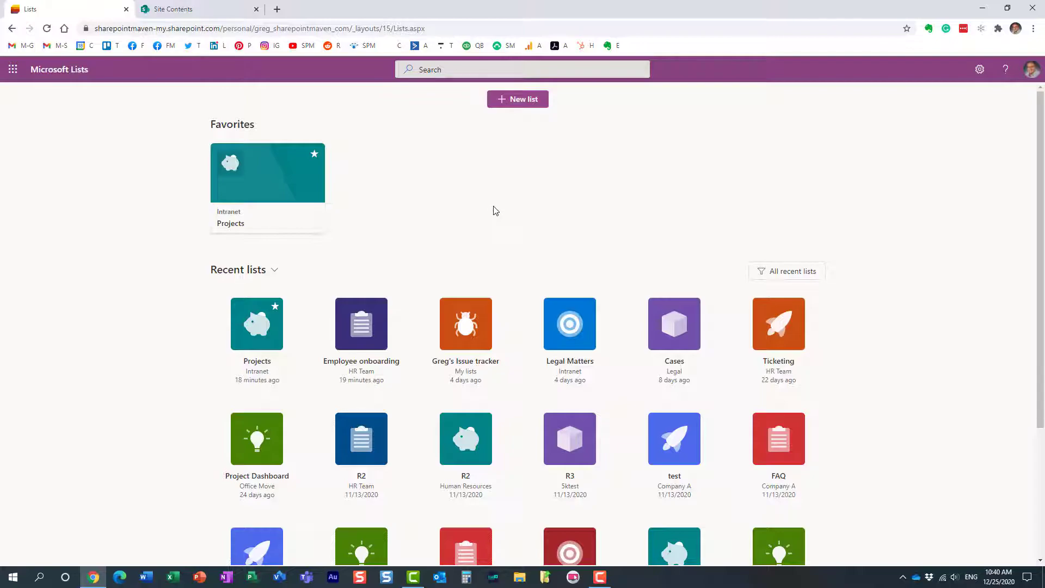
mouse_move(537, 263)
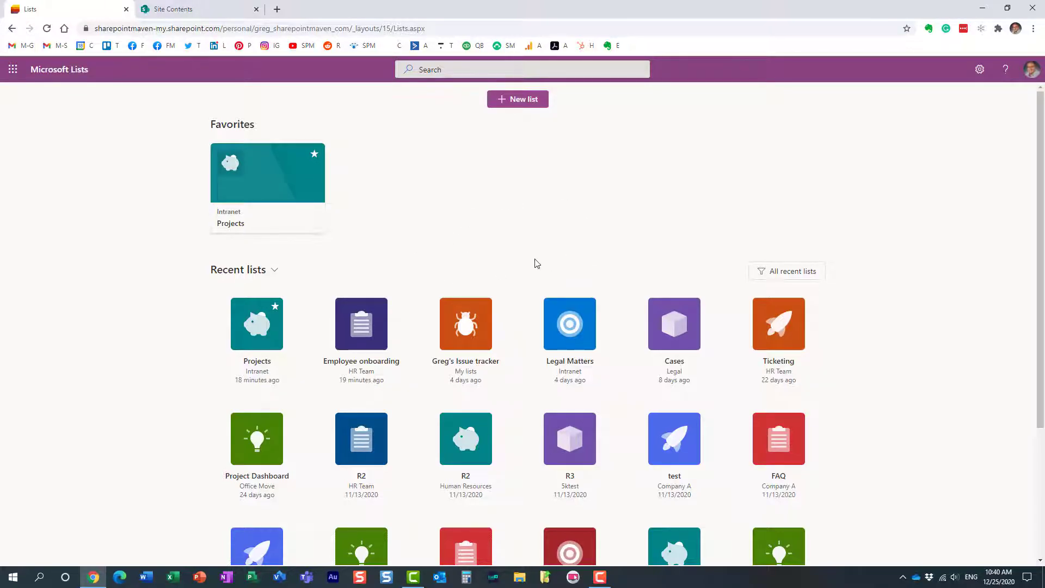
mouse_move(452, 238)
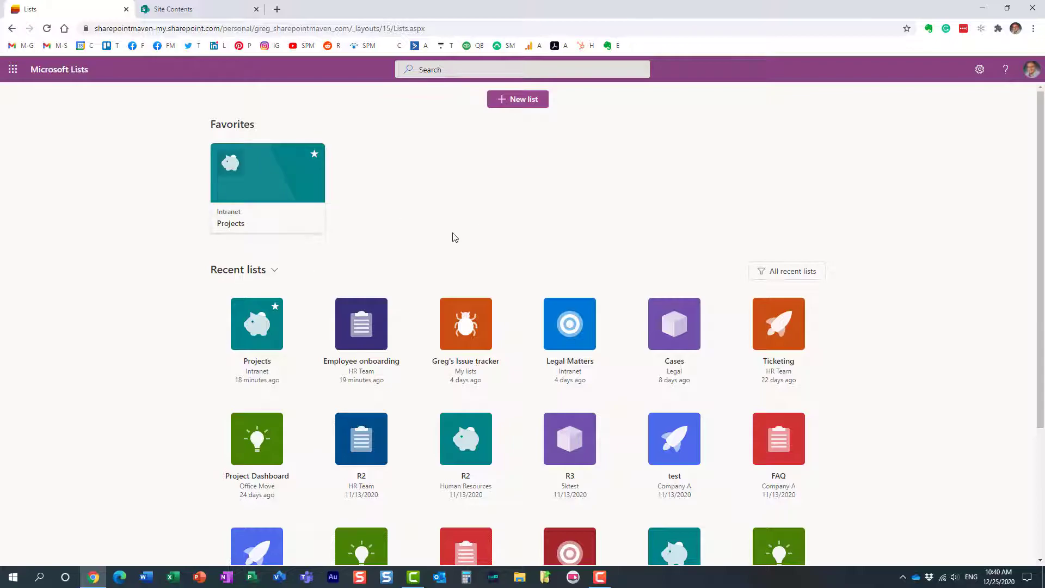
mouse_move(242, 72)
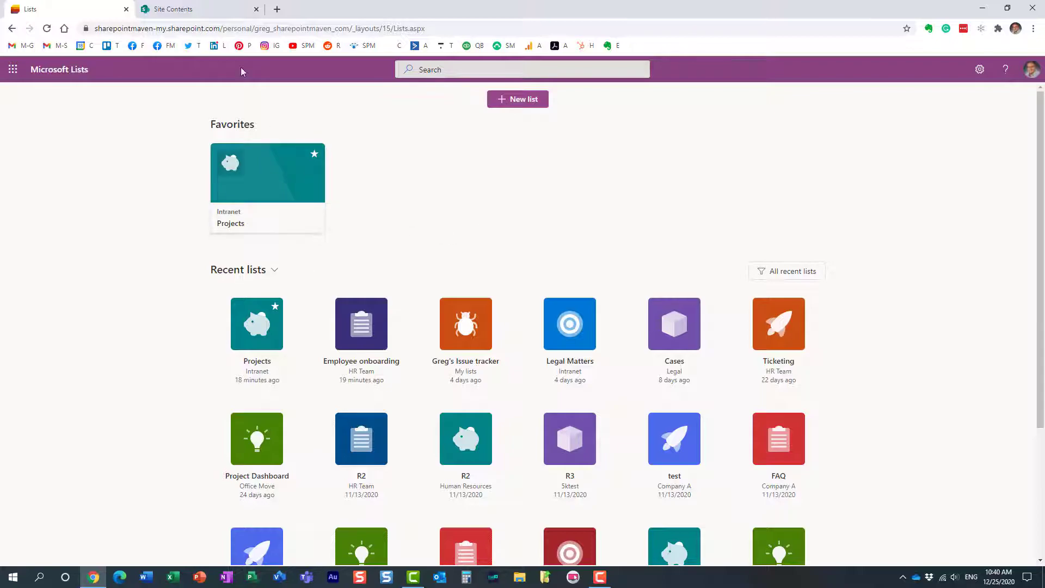
Show the New list options with blank, Excel, existing-list and template choices
click(200, 8)
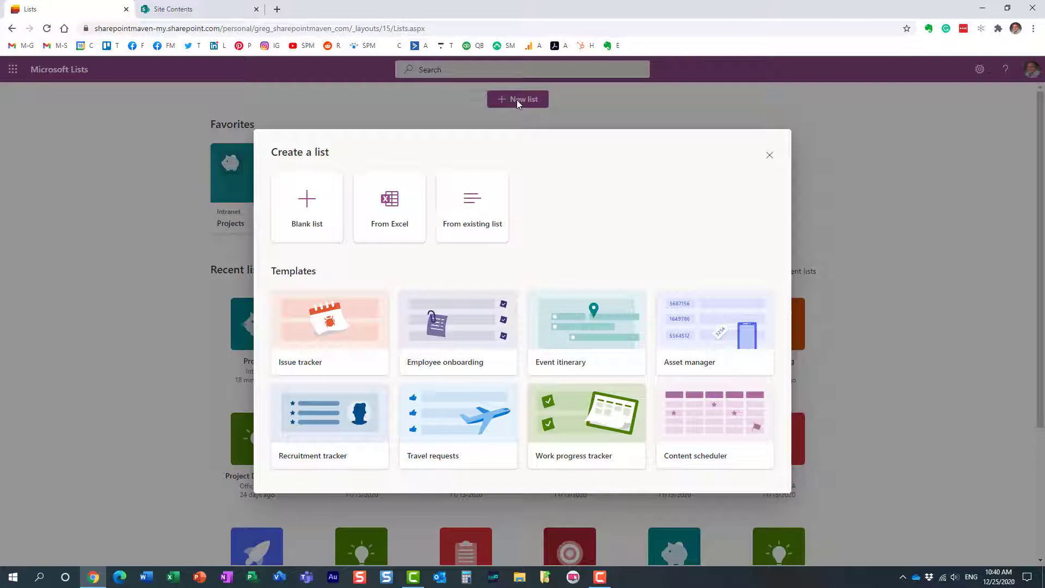
mouse_move(354, 335)
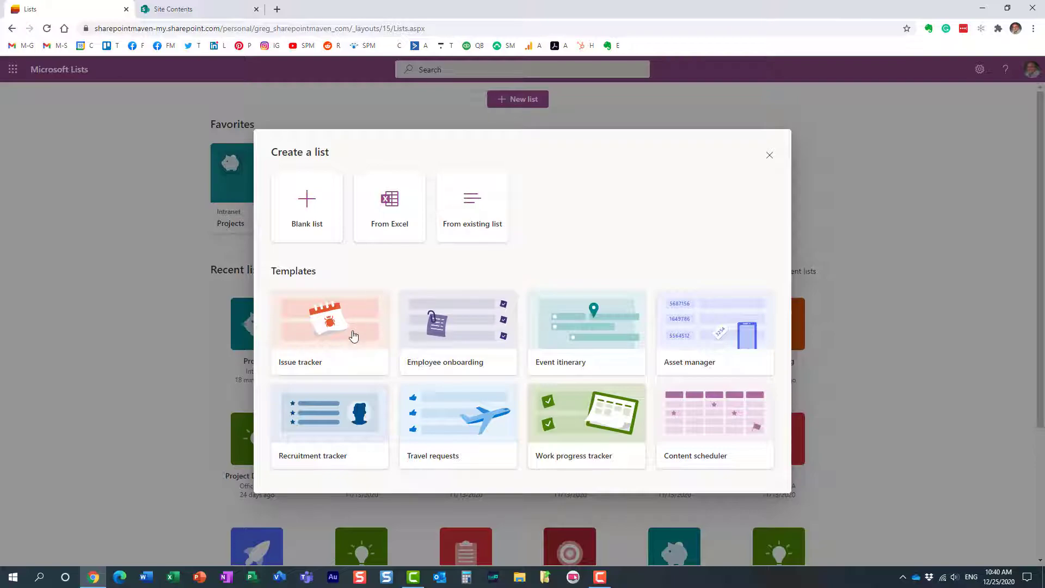
mouse_move(452, 327)
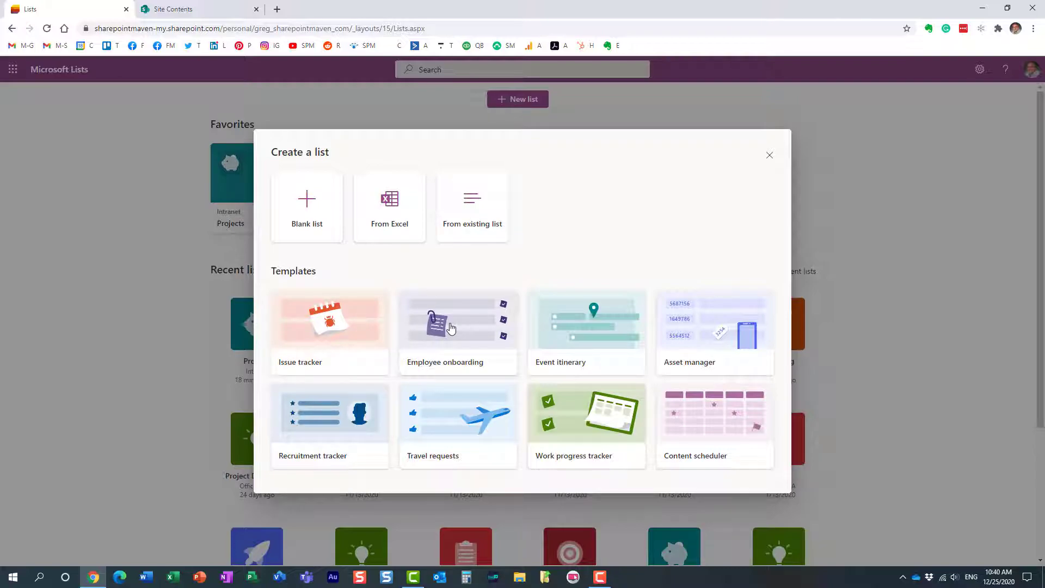
Preview the Employee onboarding template and choose Use template
click(458, 326)
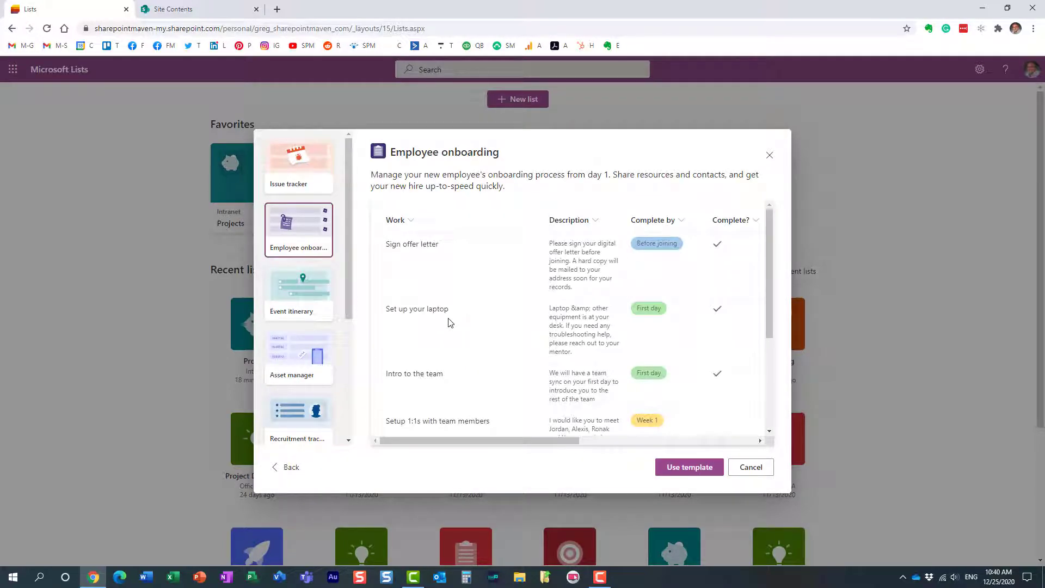
mouse_move(689, 467)
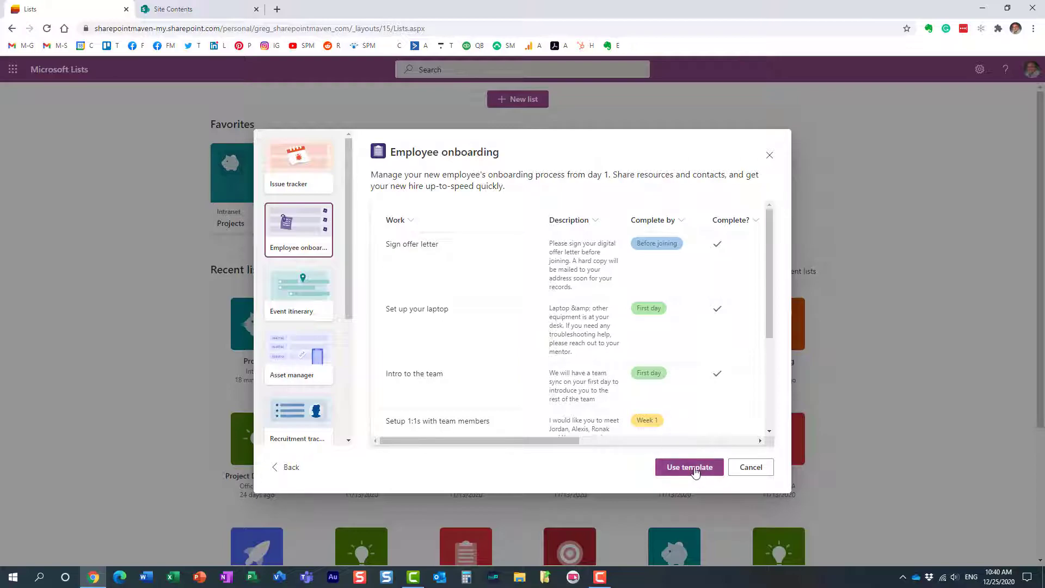
click(689, 467)
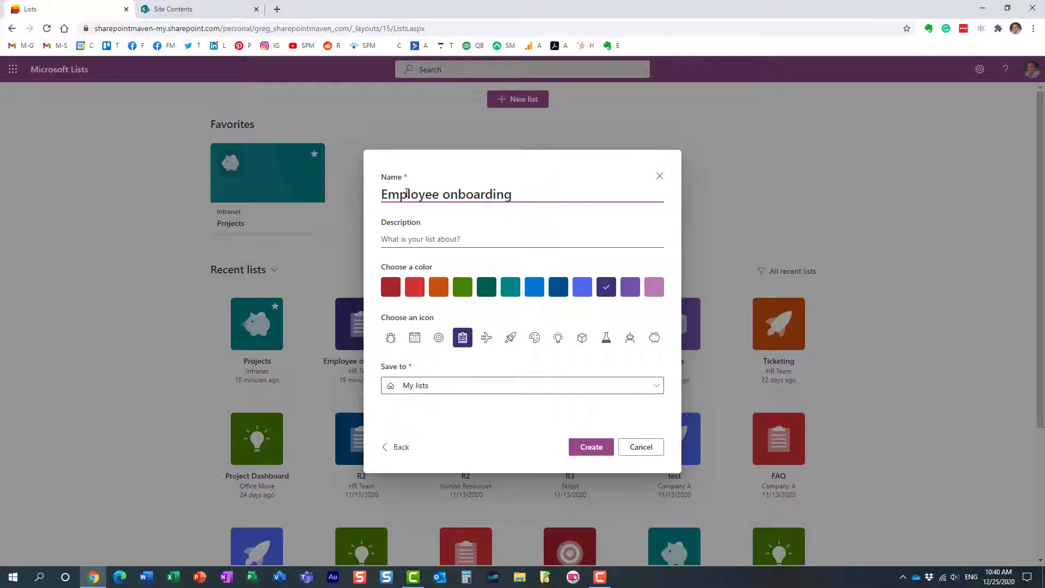
Create 'HR Employee onboarding' saved to HR Team, with Show in site navigation unchecked
text(HR)
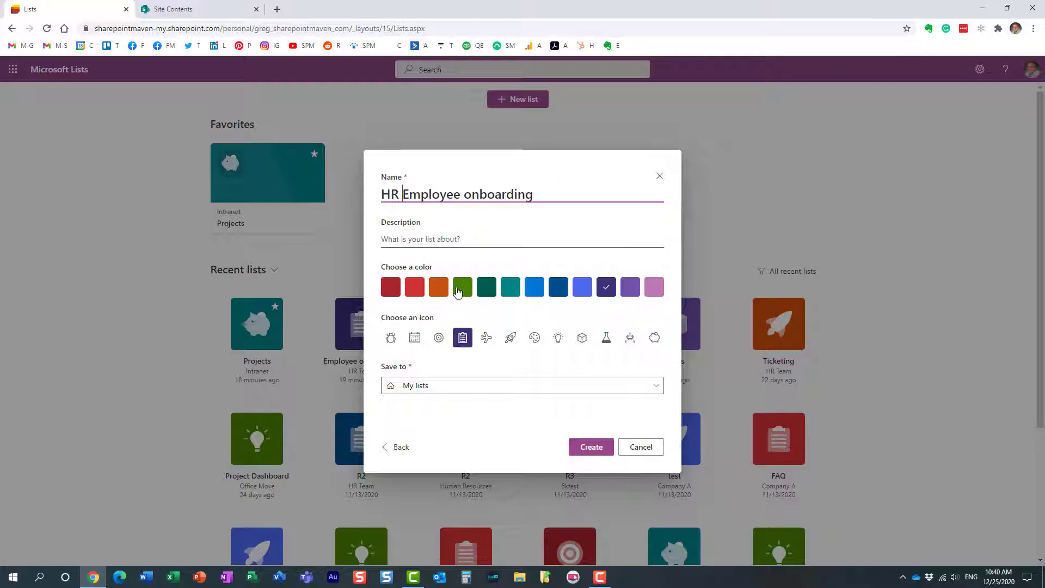
click(522, 385)
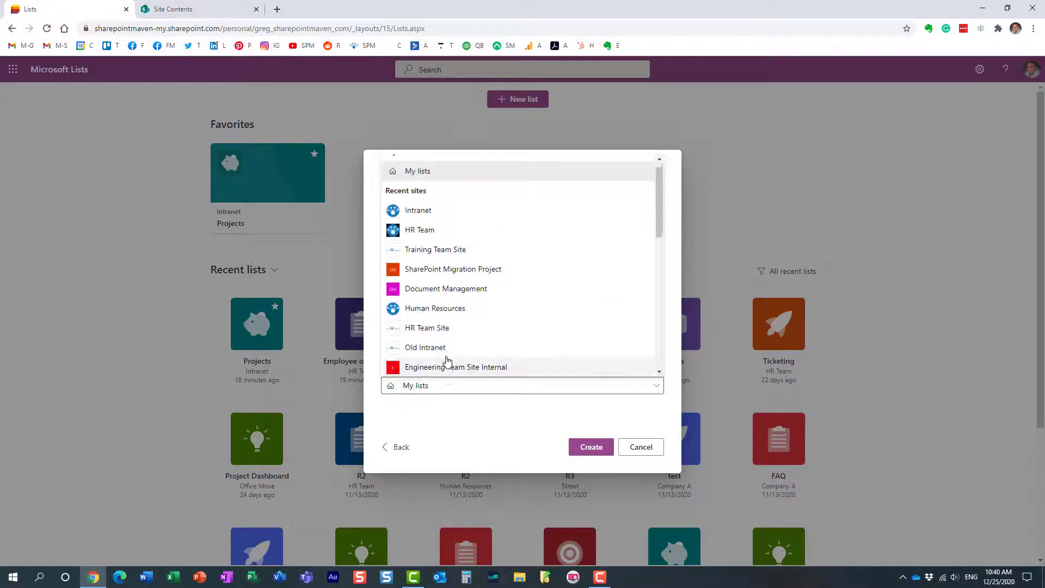
click(420, 230)
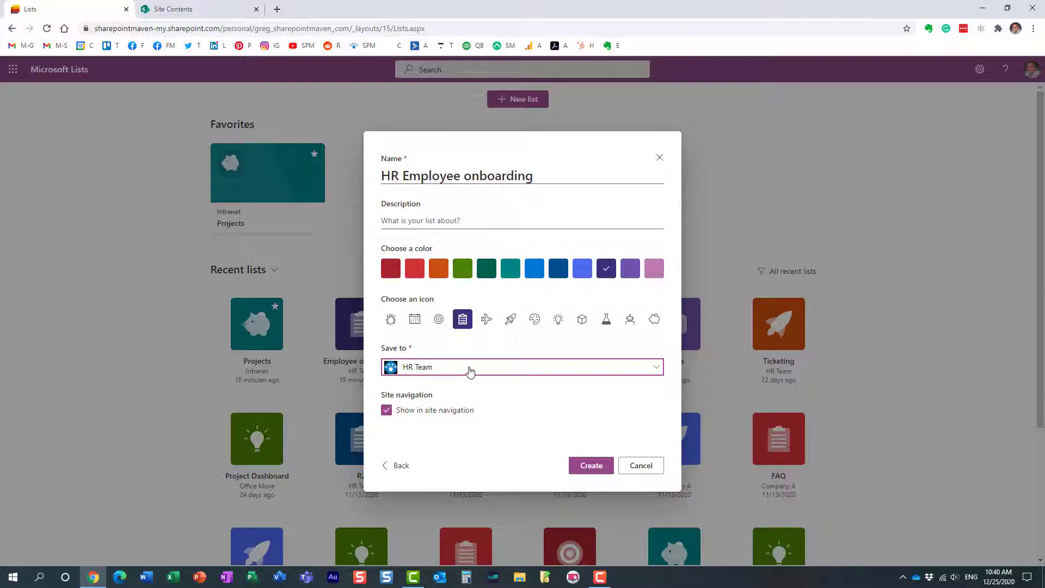
mouse_move(445, 346)
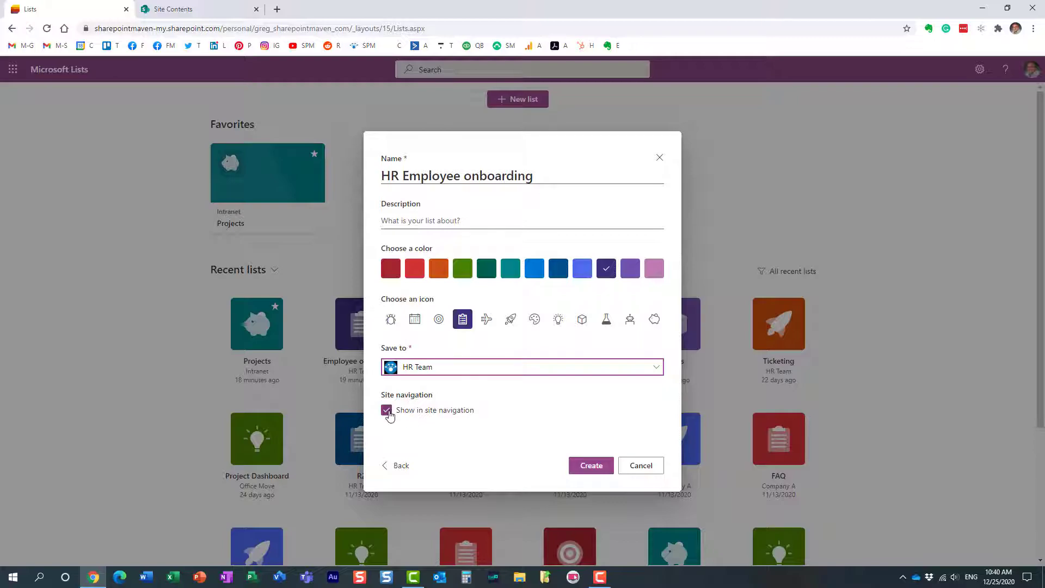
click(385, 410)
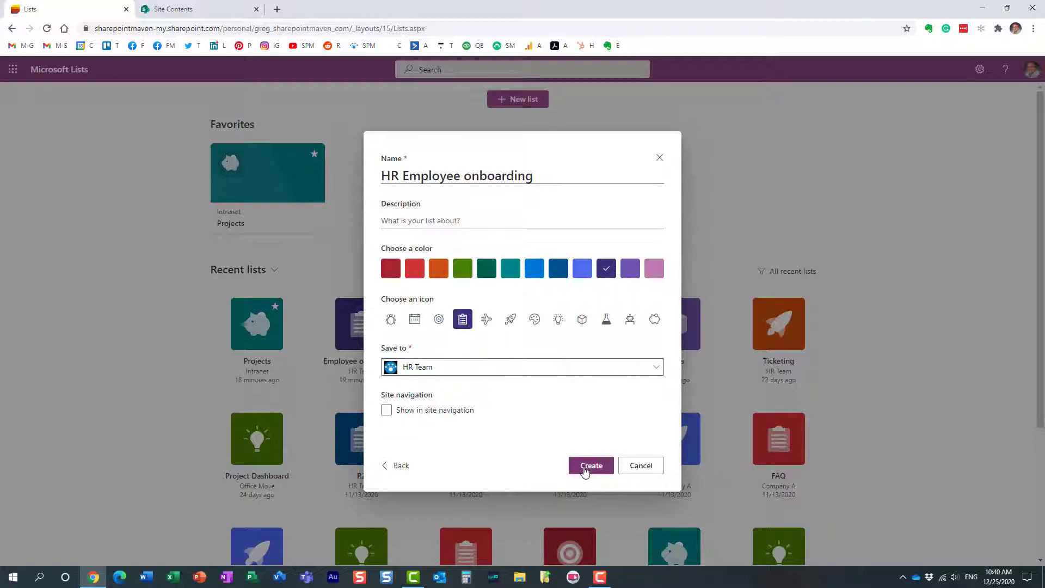
click(590, 465)
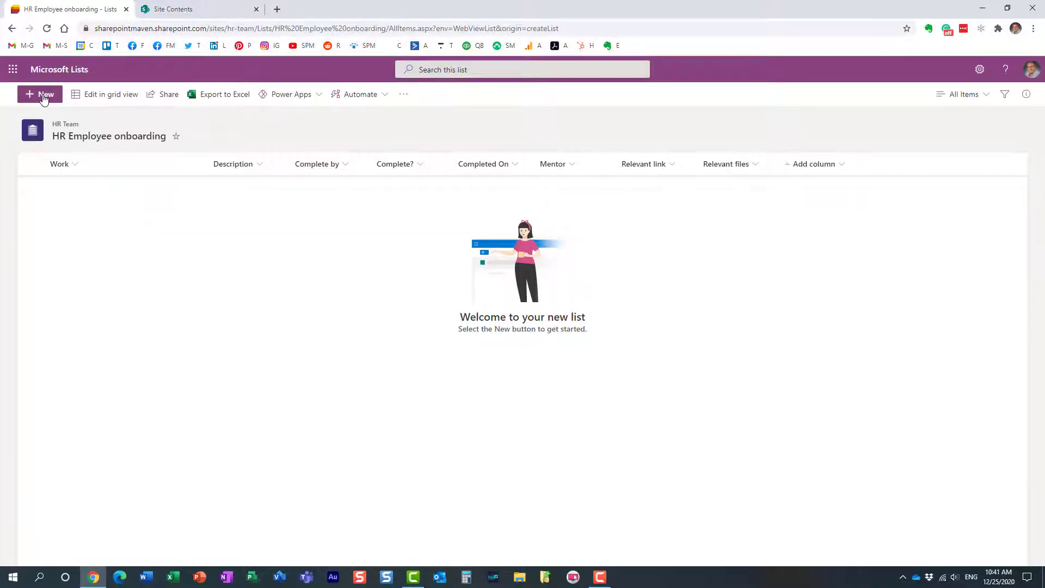
Add item 'Some text' with Complete? Yes and Completed On 12/25/2020, and save it
click(40, 94)
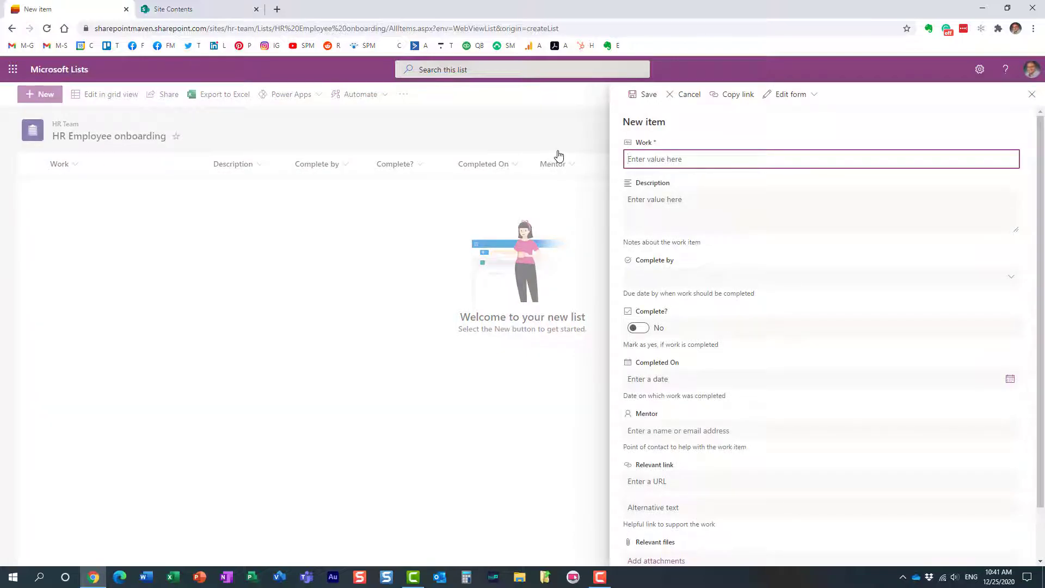
text(Some text)
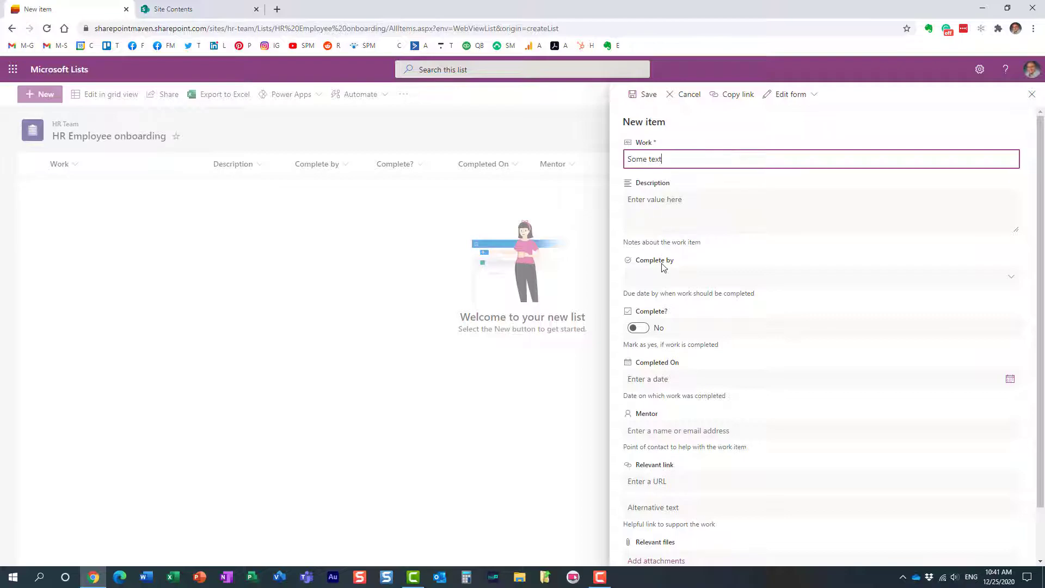
mouse_move(680, 312)
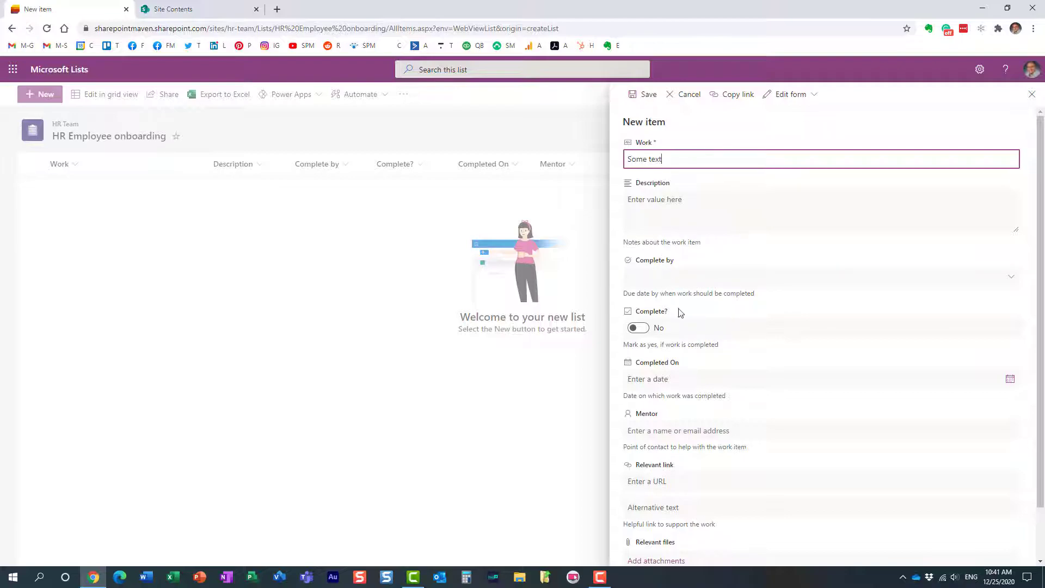
click(637, 328)
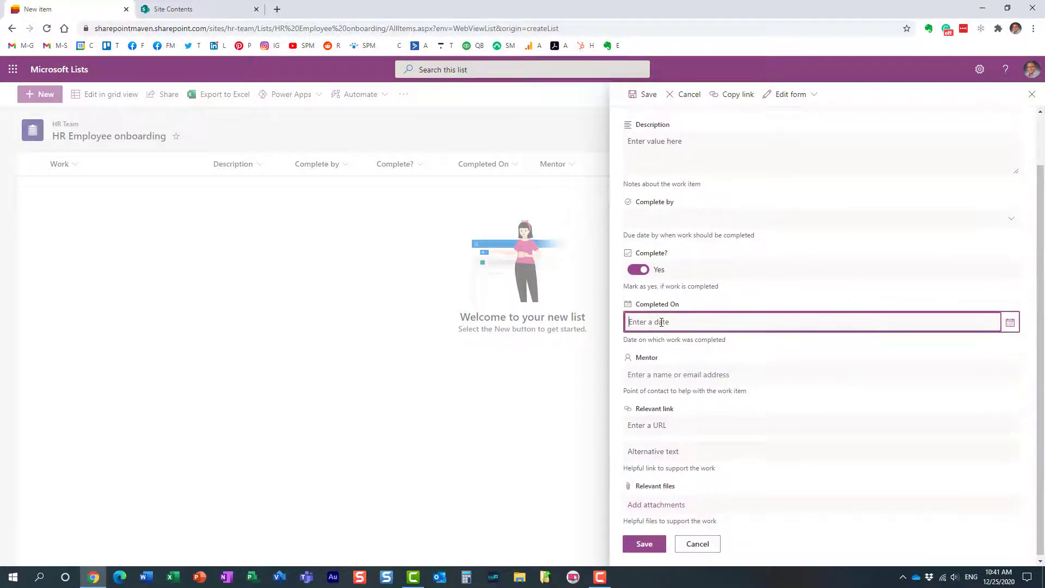
click(1009, 320)
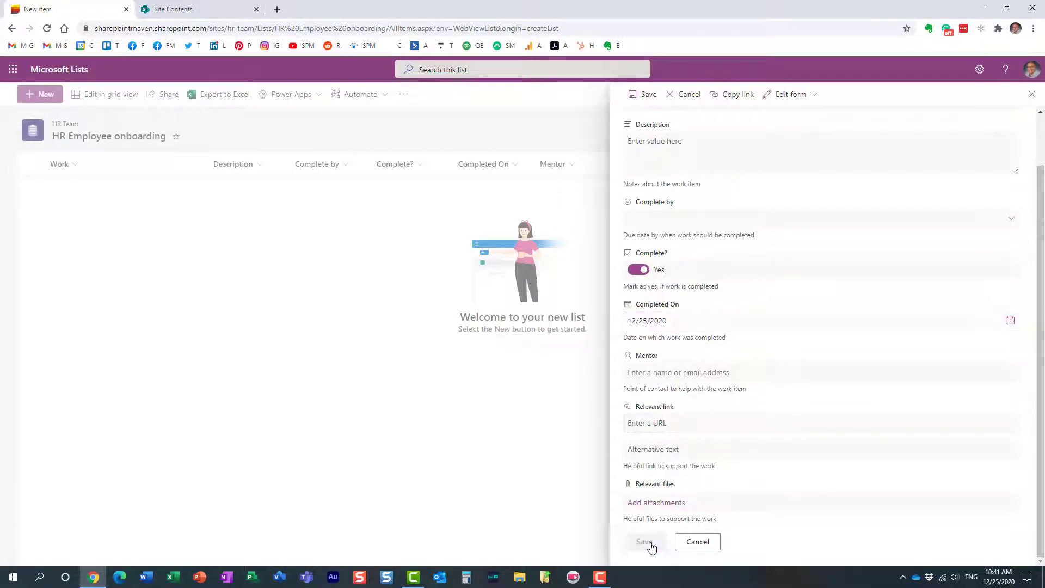
click(642, 541)
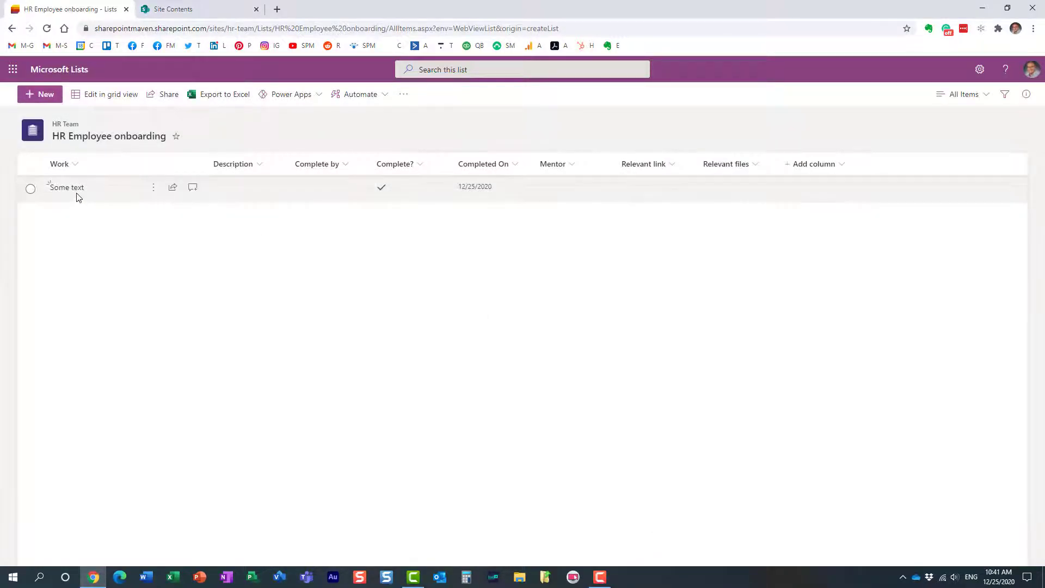
mouse_move(107, 185)
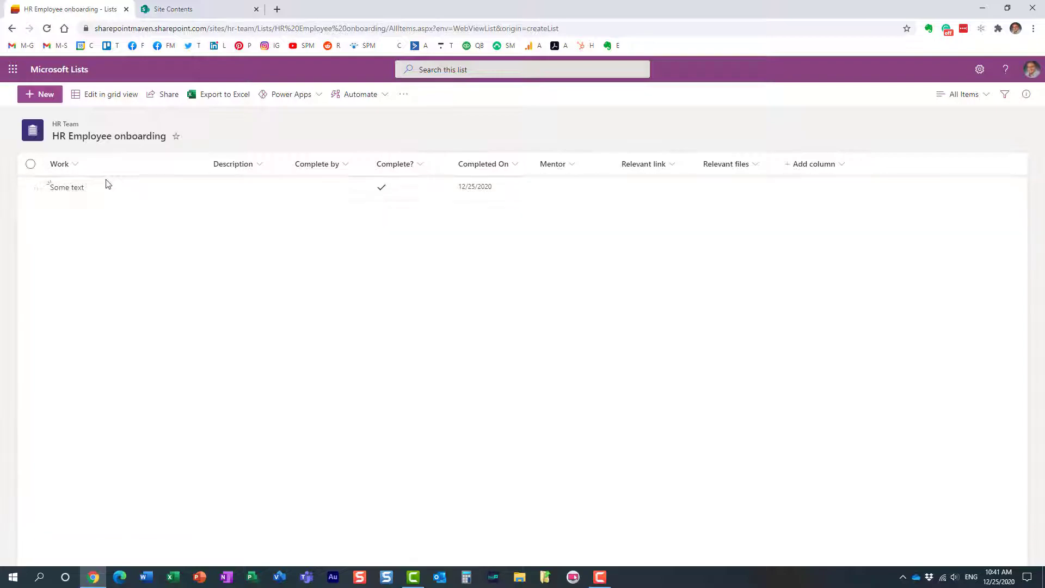
mouse_move(66, 187)
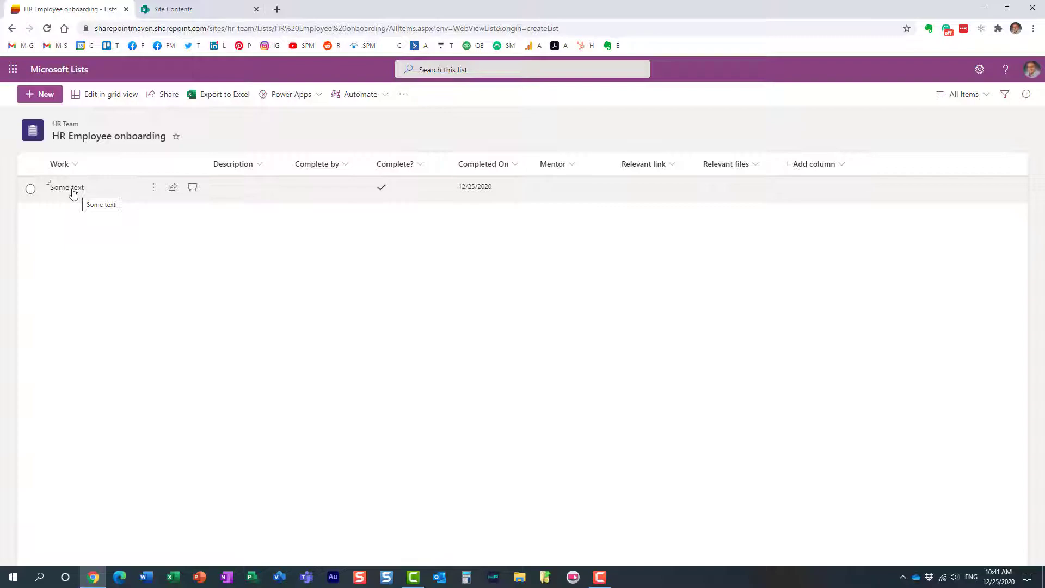
right_click(66, 186)
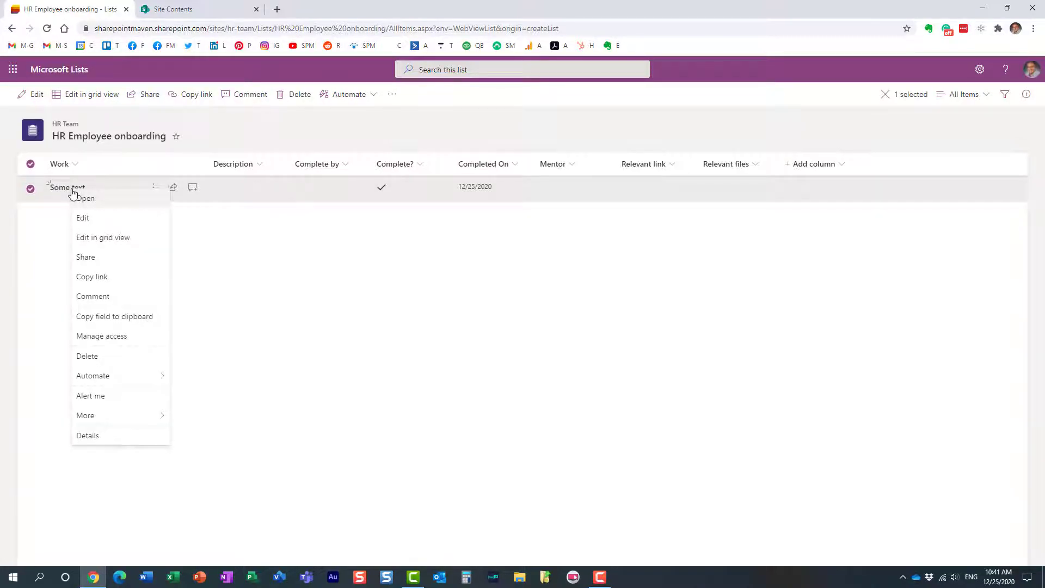
mouse_move(105, 396)
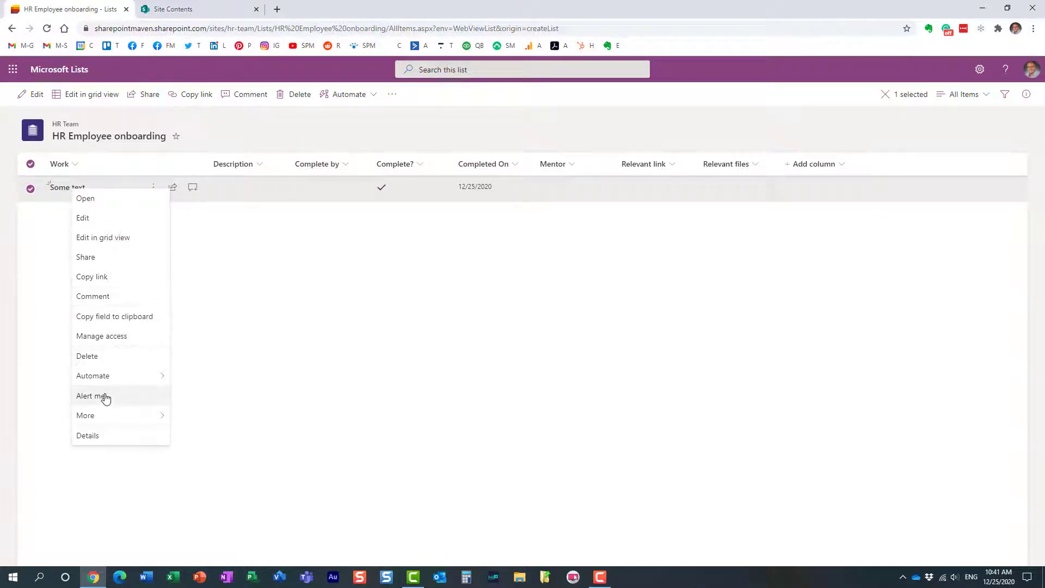
mouse_move(169, 348)
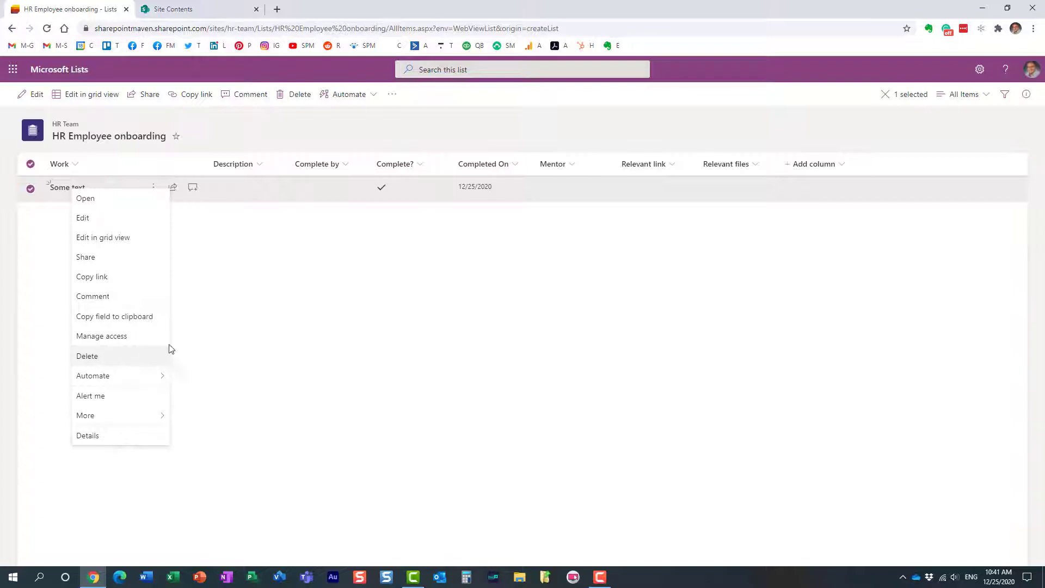
mouse_move(252, 334)
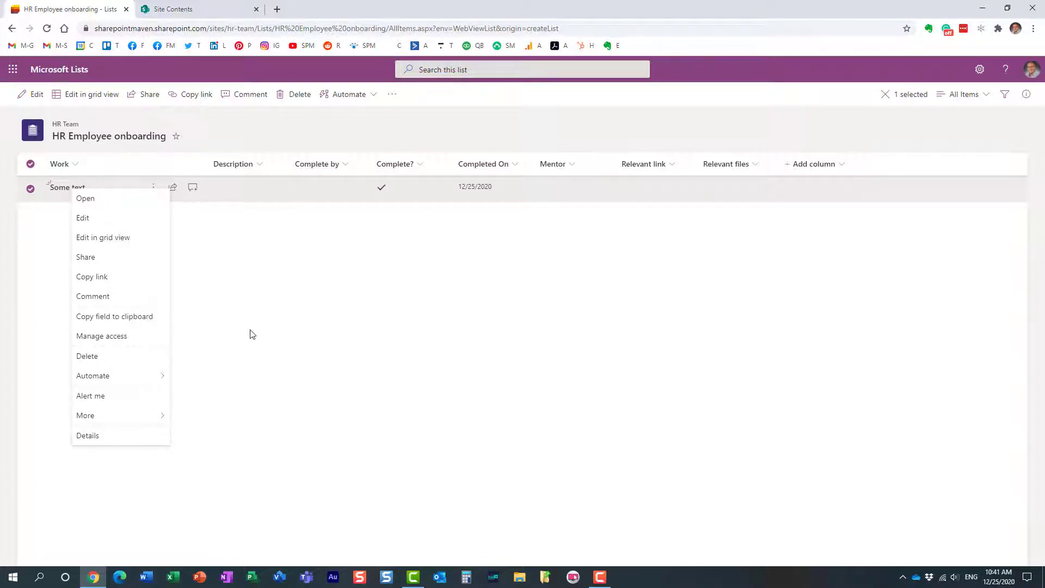
click(251, 312)
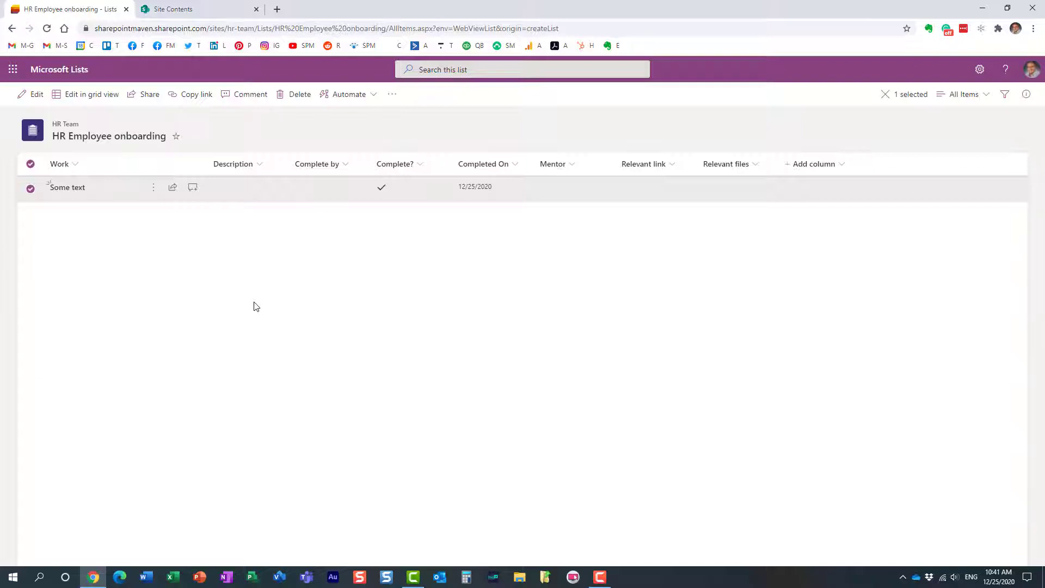
click(30, 187)
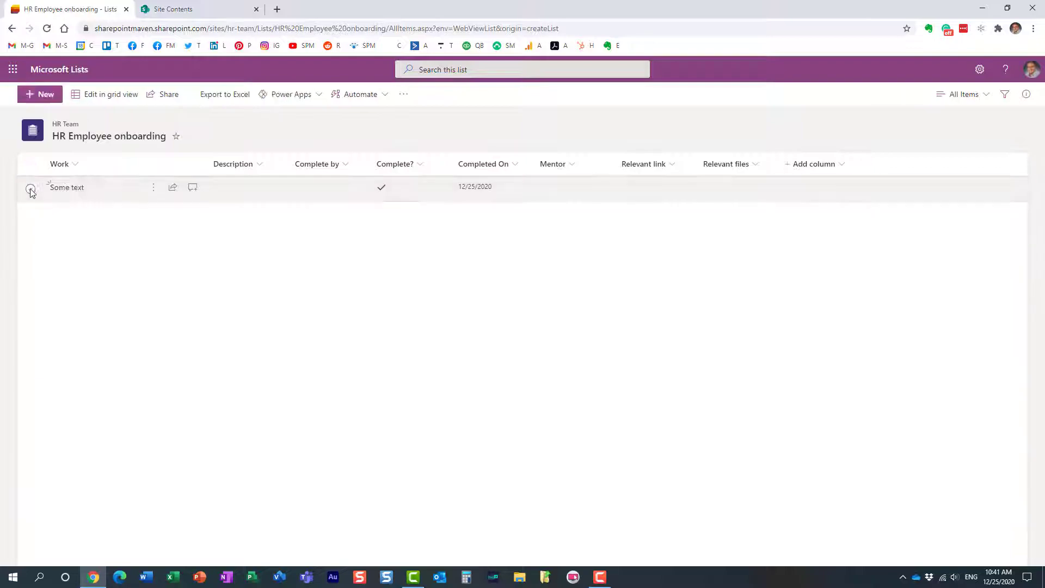
mouse_move(980, 70)
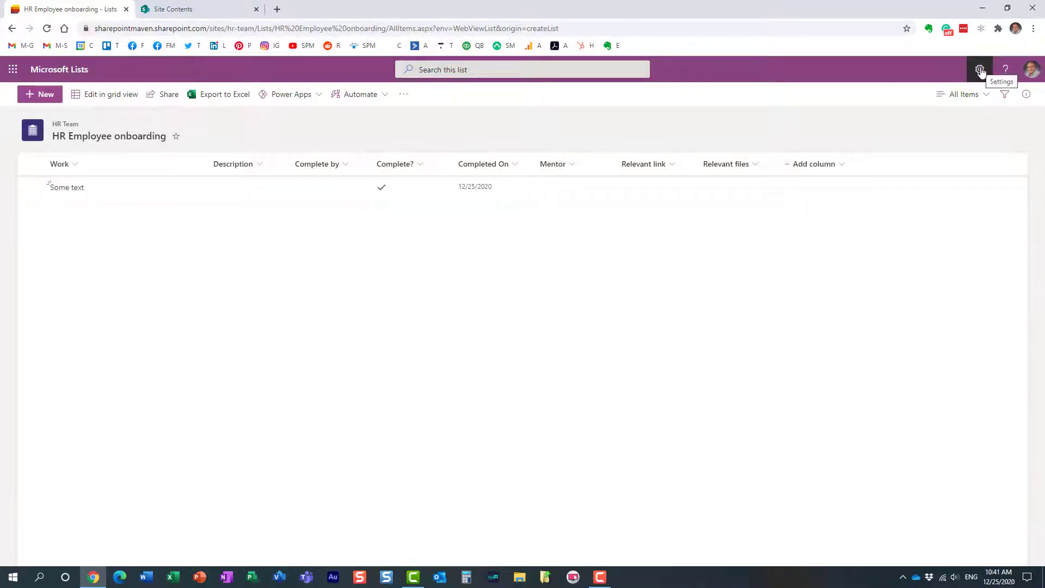
Go to List settings for the HR Employee onboarding list via the gear menu
click(980, 70)
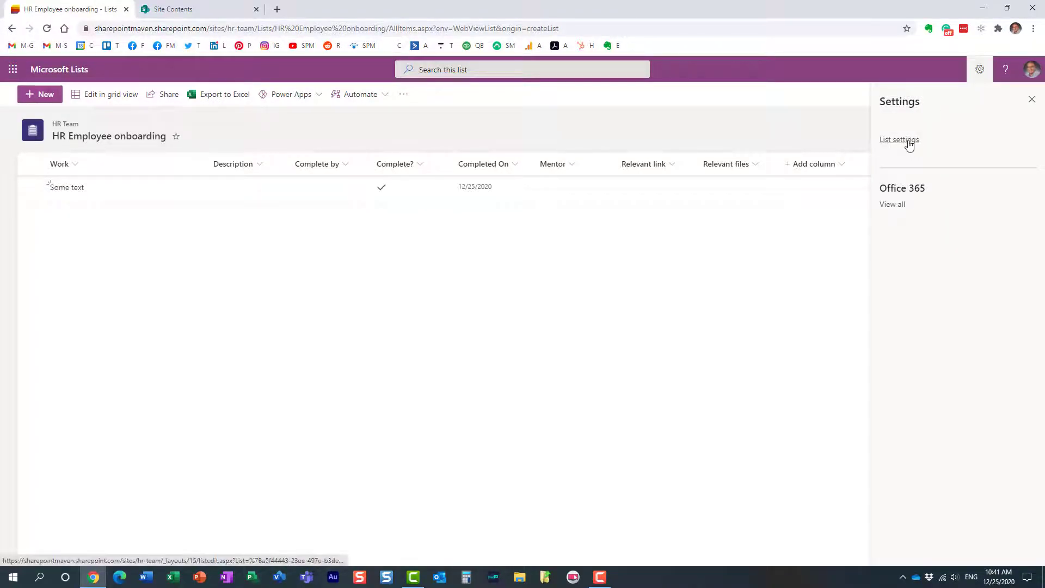
click(899, 140)
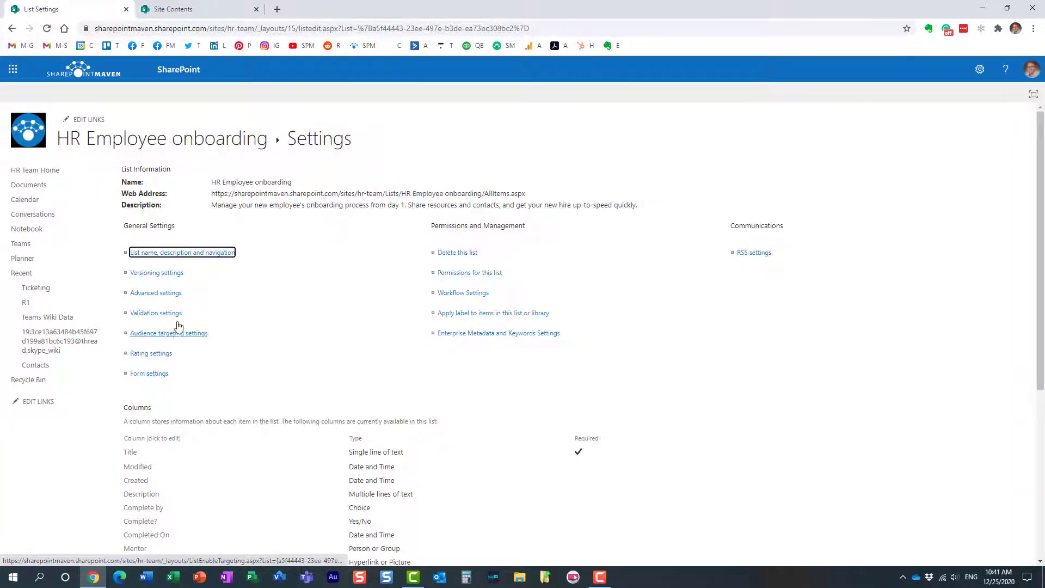
mouse_move(156, 273)
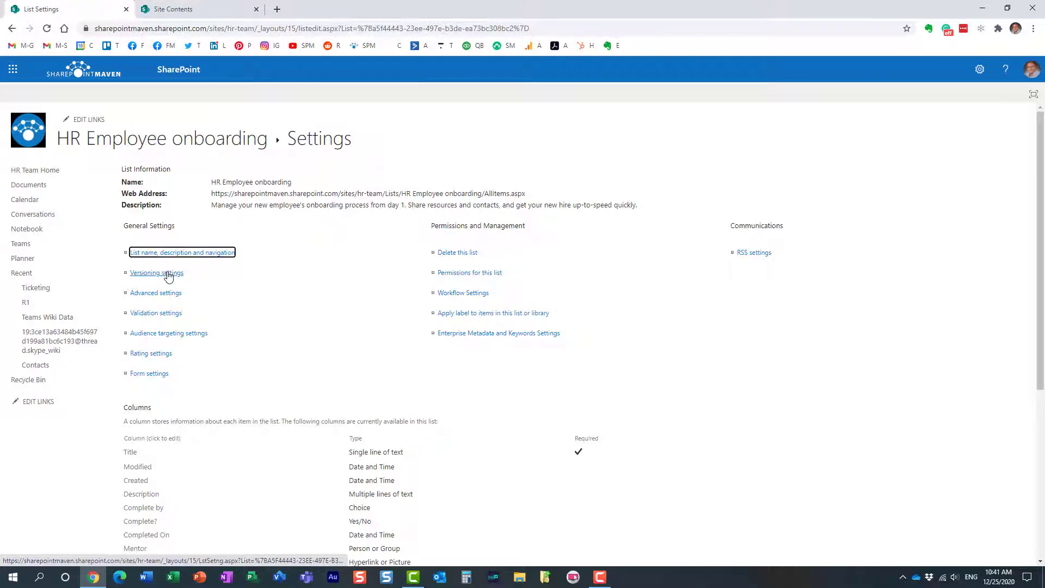
In Versioning settings, enable item versions keeping up to 500, and confirm with OK
click(156, 273)
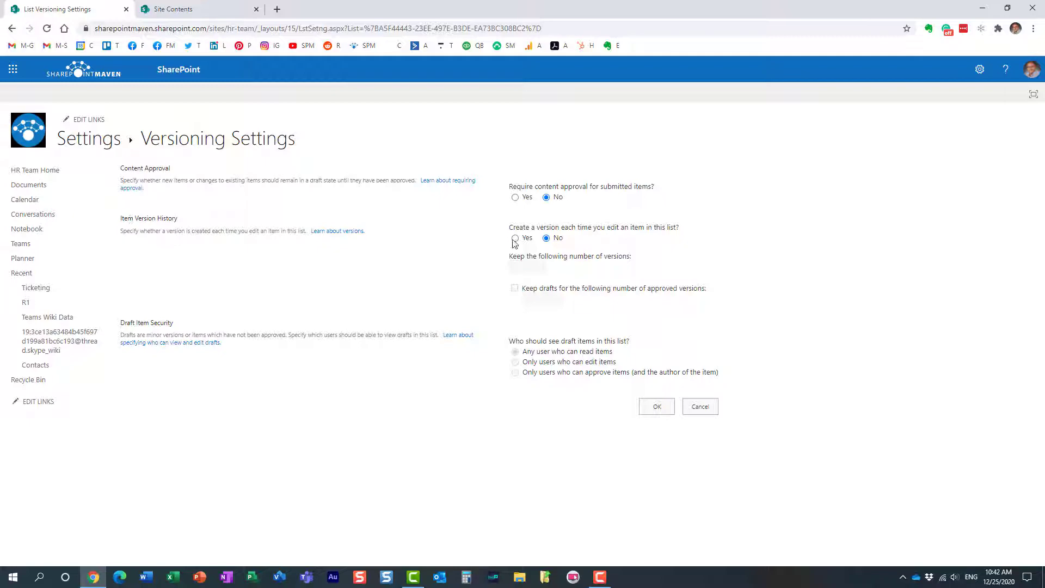
mouse_move(562, 242)
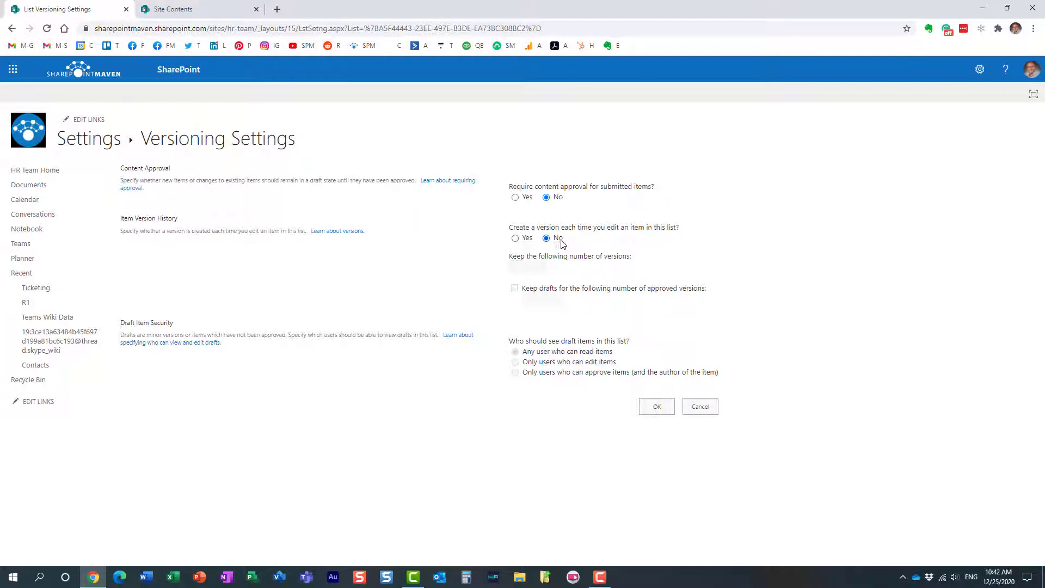
click(515, 238)
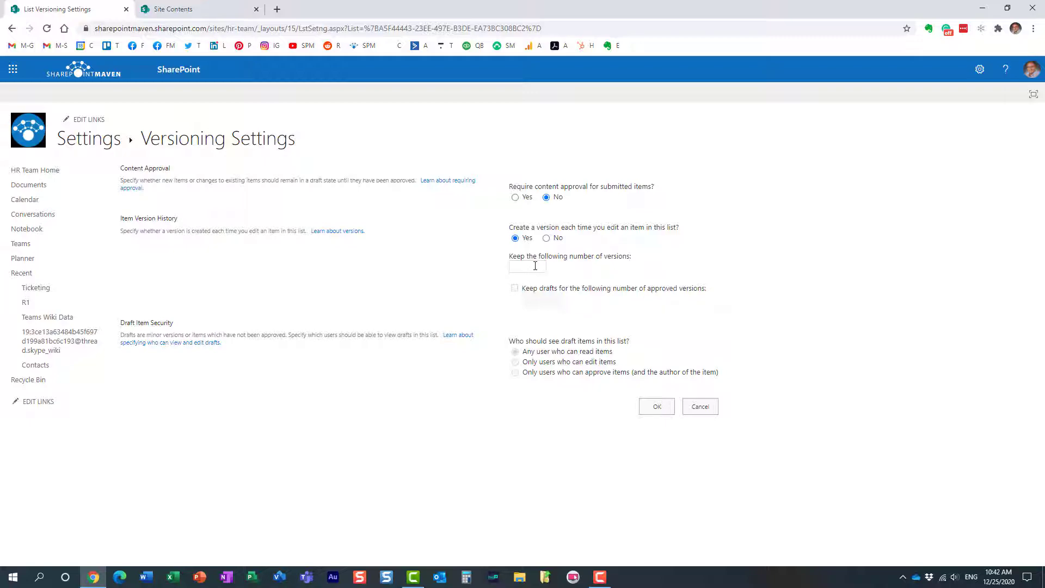
mouse_move(527, 266)
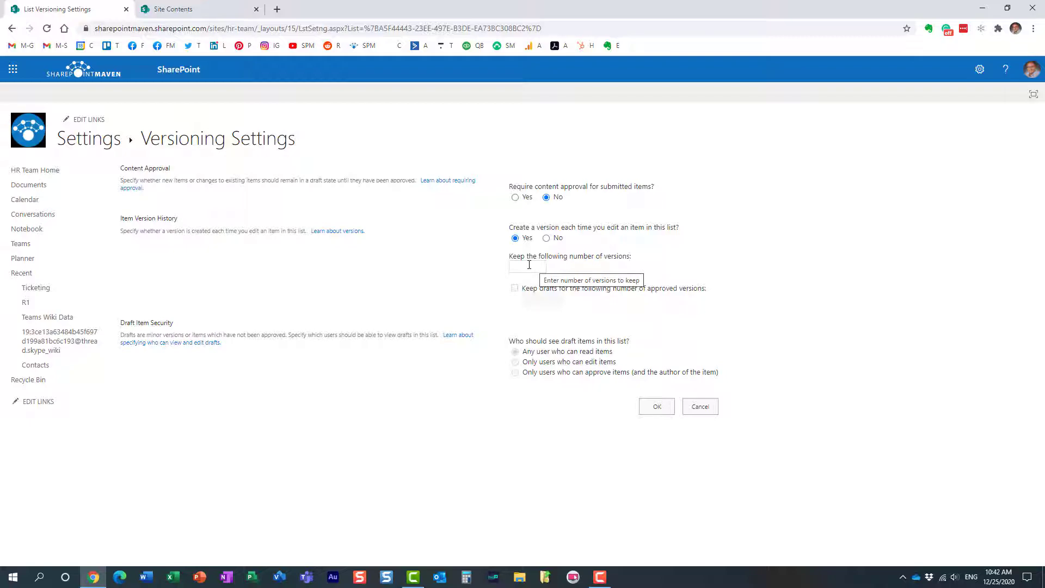
click(527, 266)
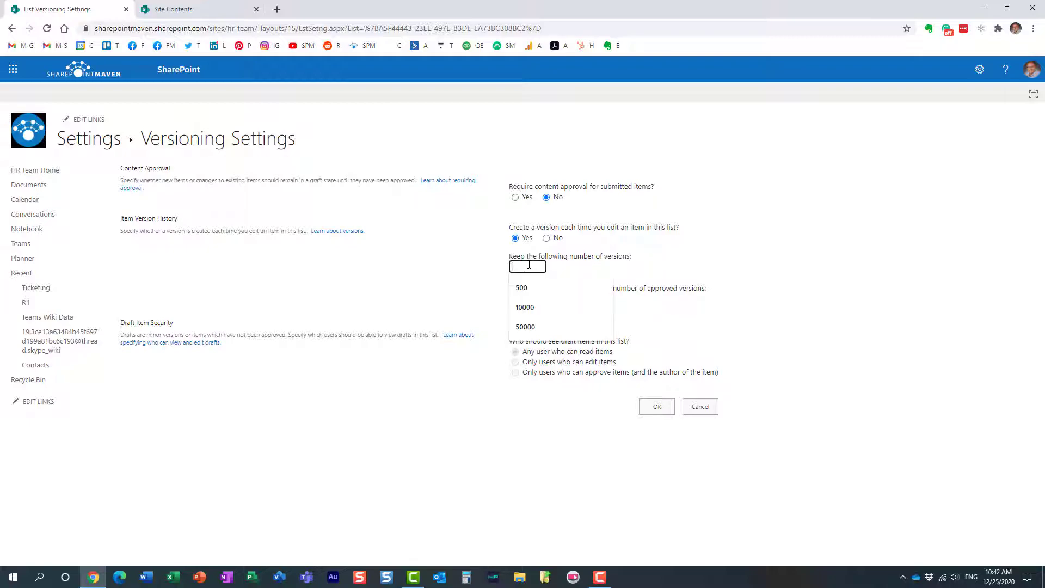
click(520, 288)
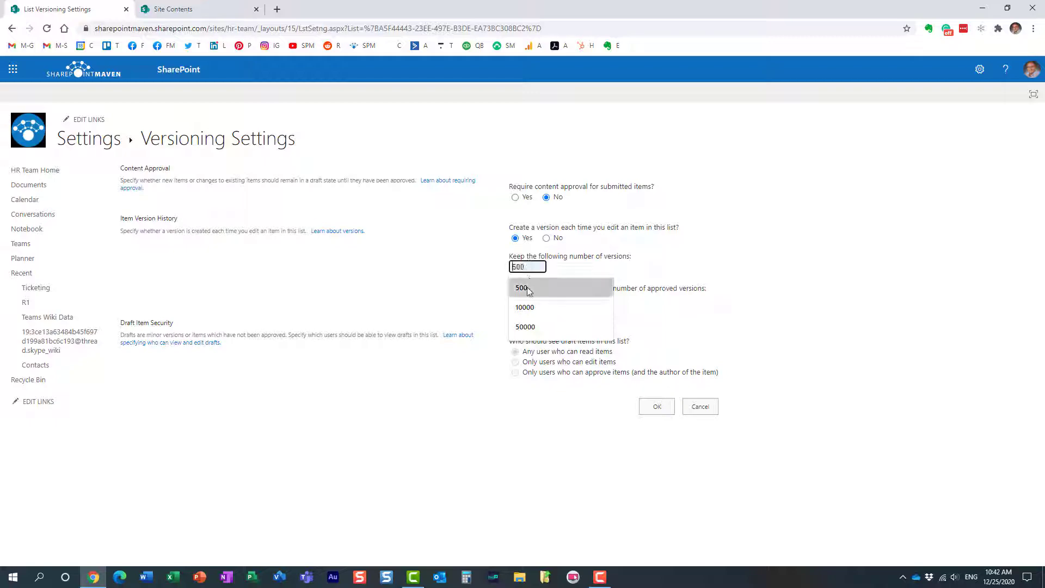
click(523, 287)
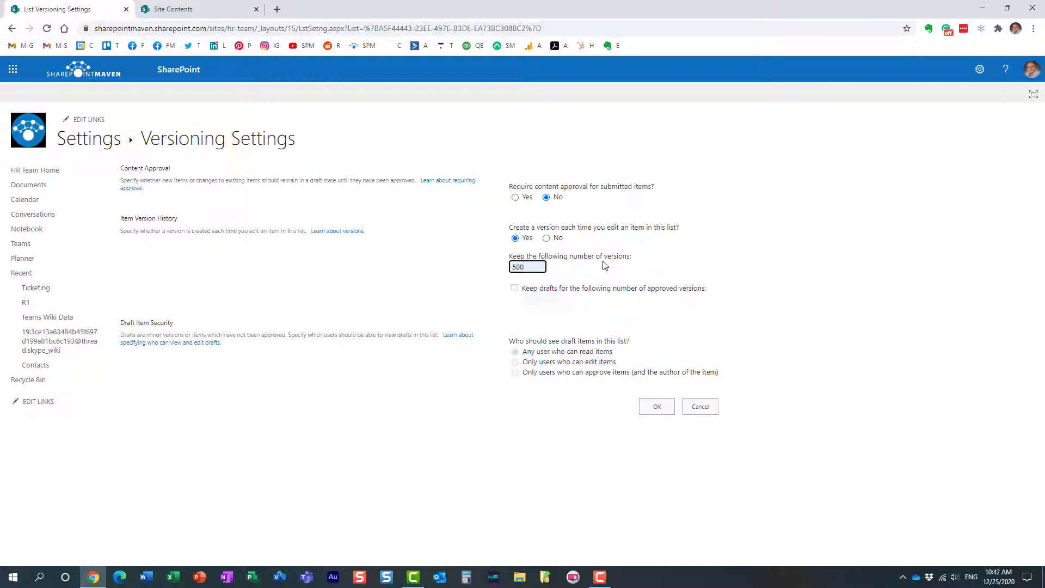
mouse_move(581, 283)
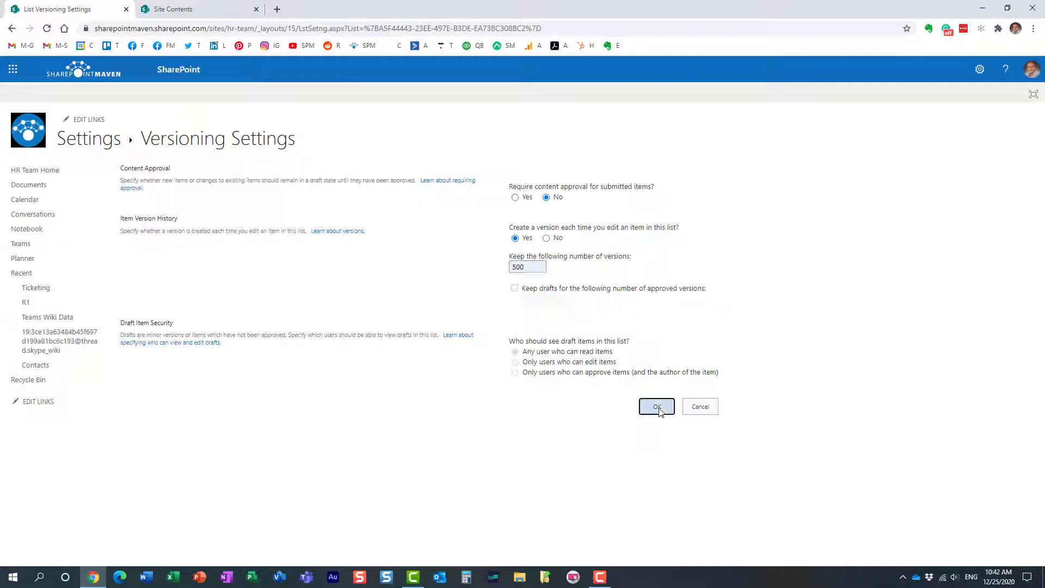
click(655, 406)
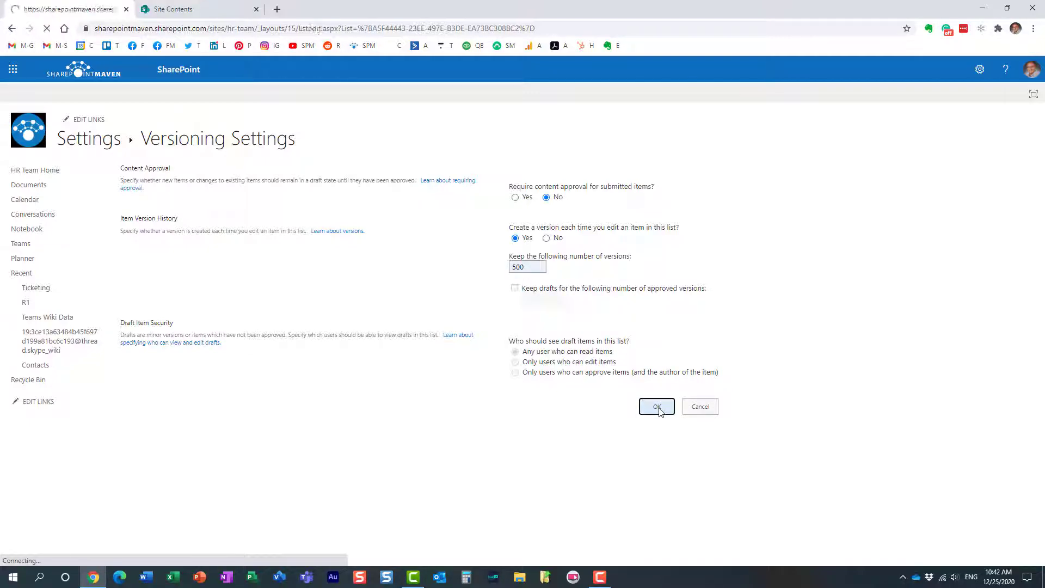
click(656, 406)
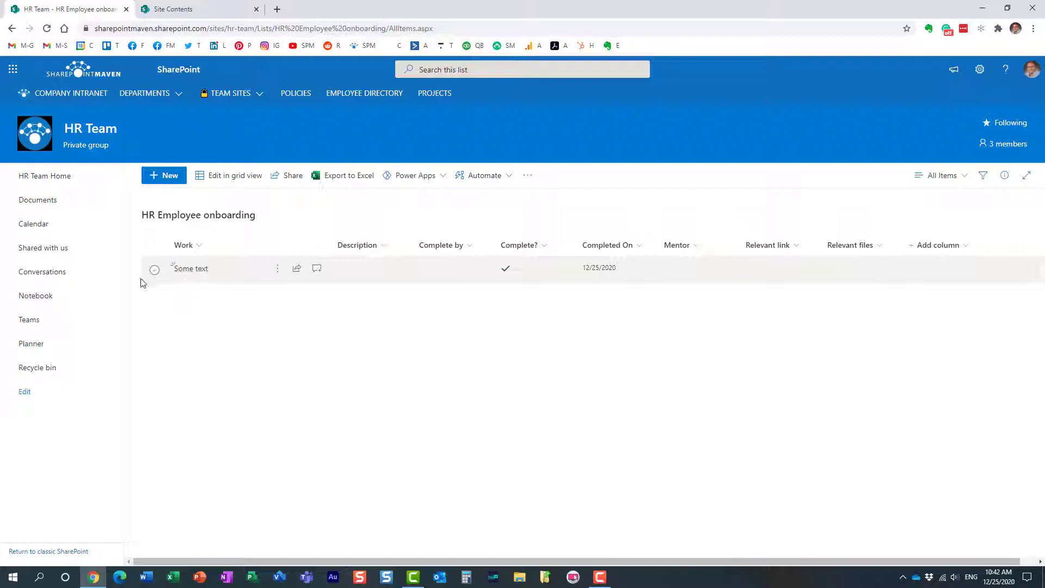
mouse_move(208, 299)
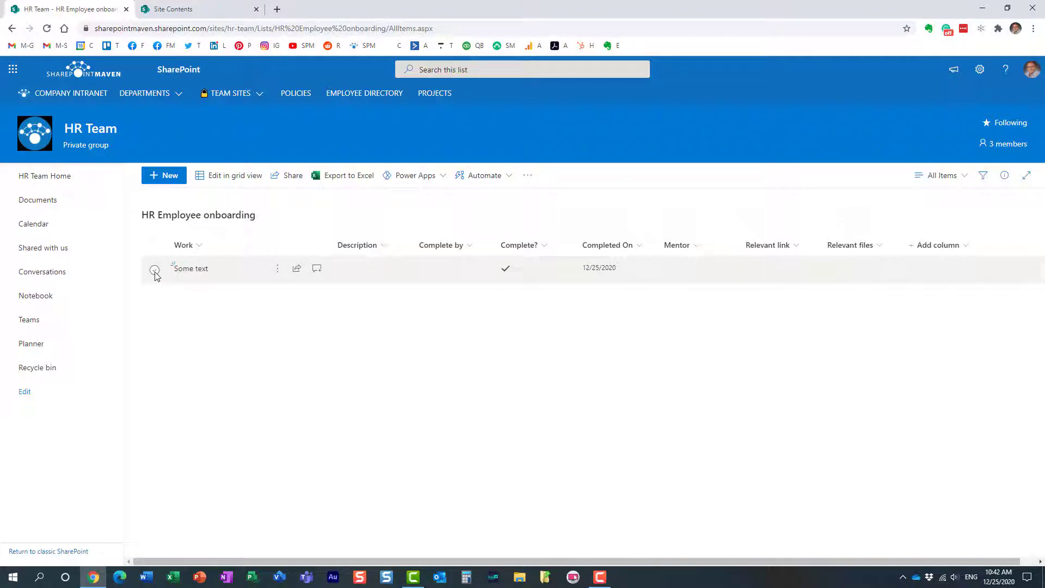
Edit 'Some text' to description 'Some description' and Completed On 12/21/2020, then save
click(155, 267)
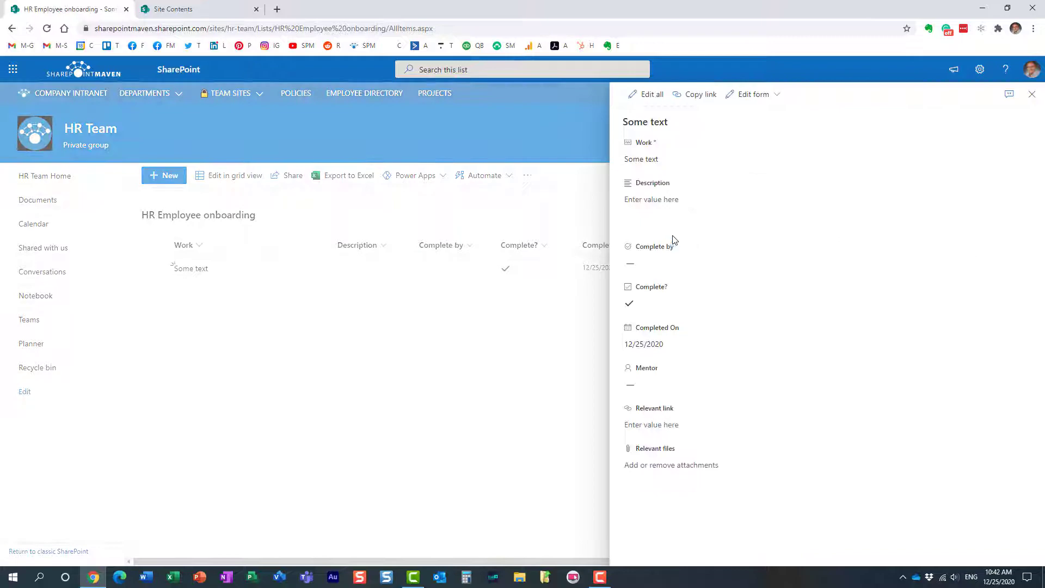
click(651, 93)
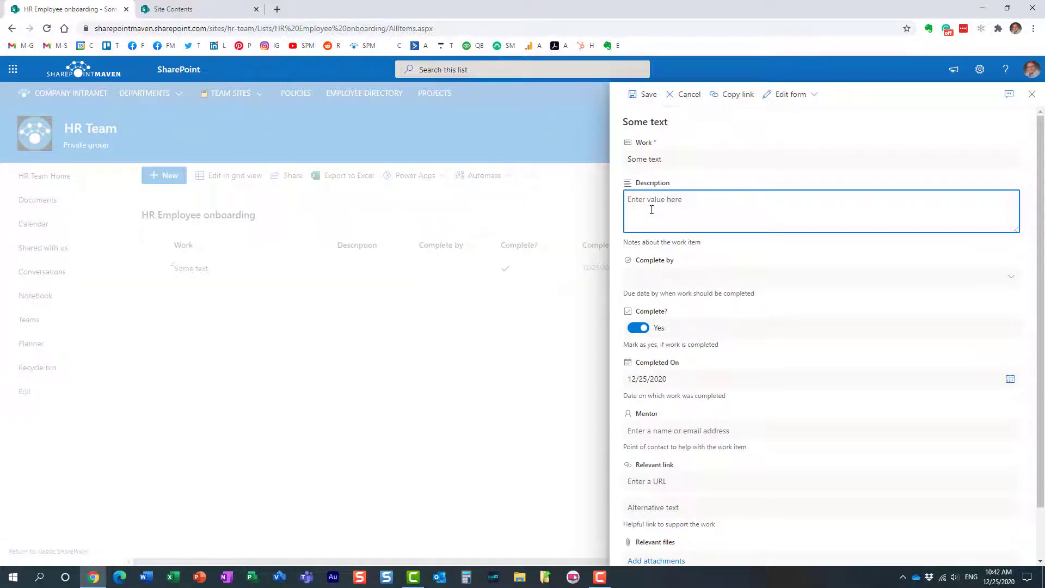
text(Some desc)
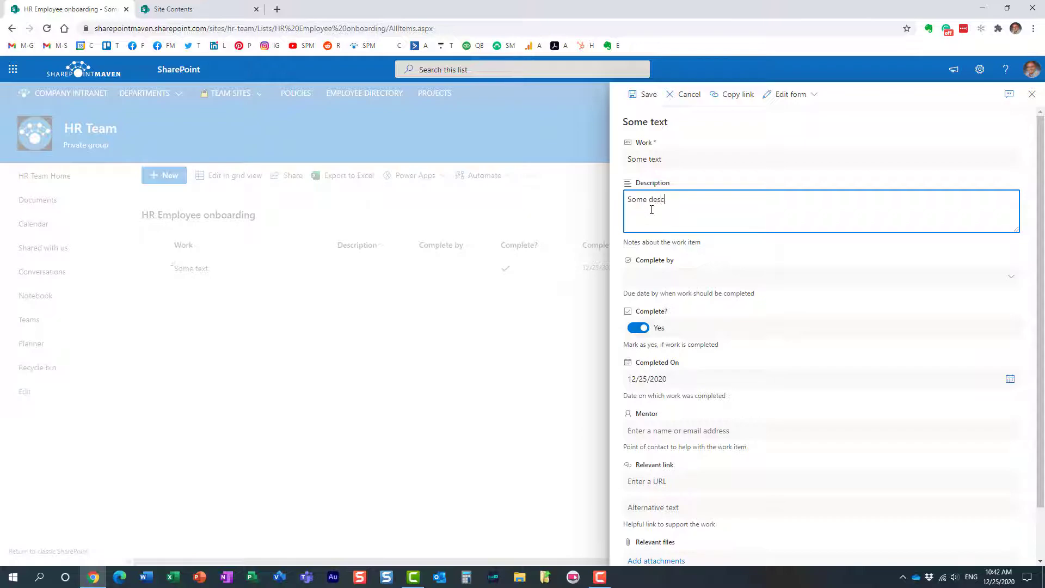
text(ription)
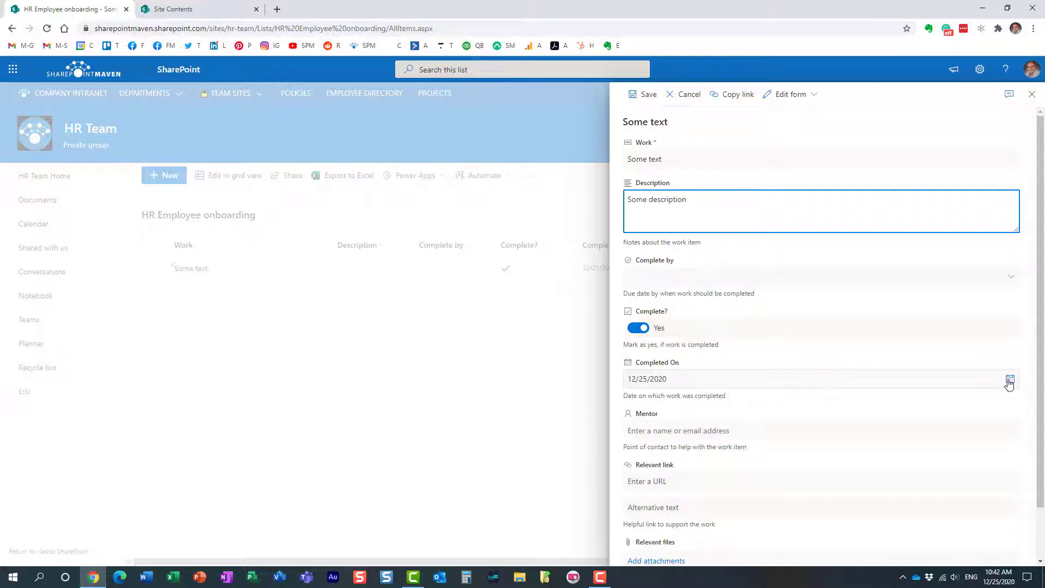
click(1009, 381)
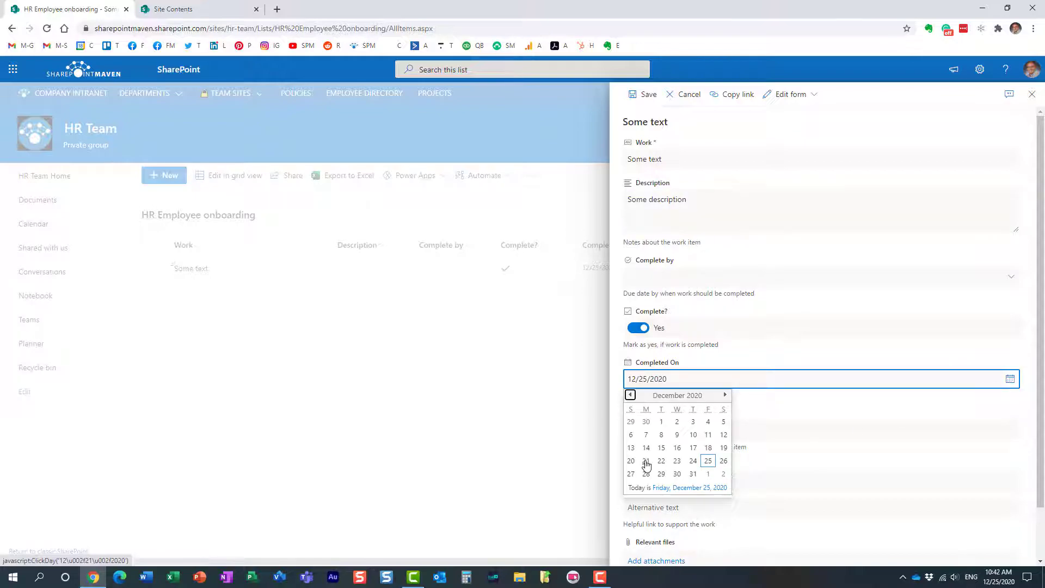
click(646, 460)
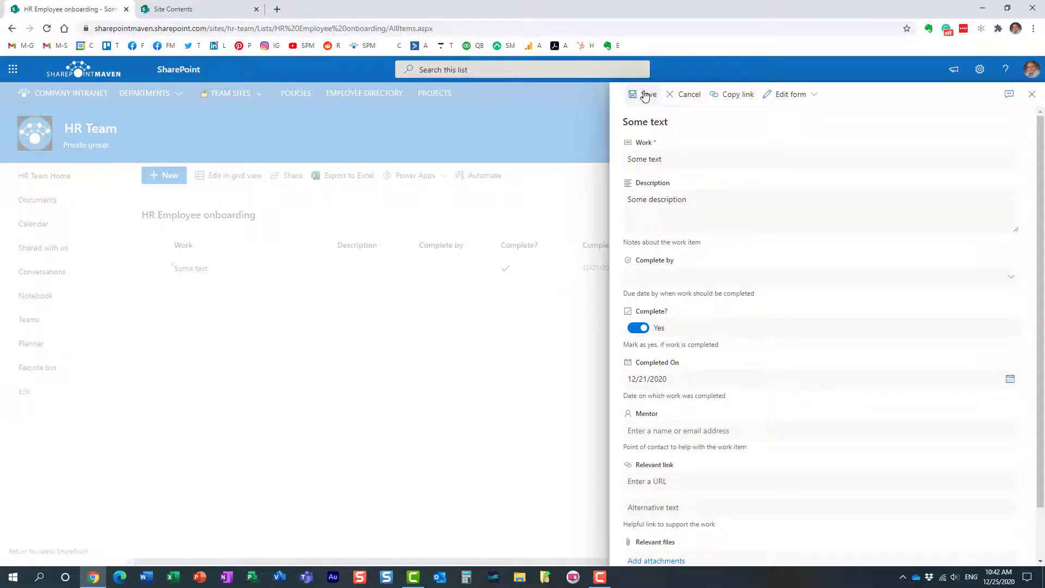
click(644, 94)
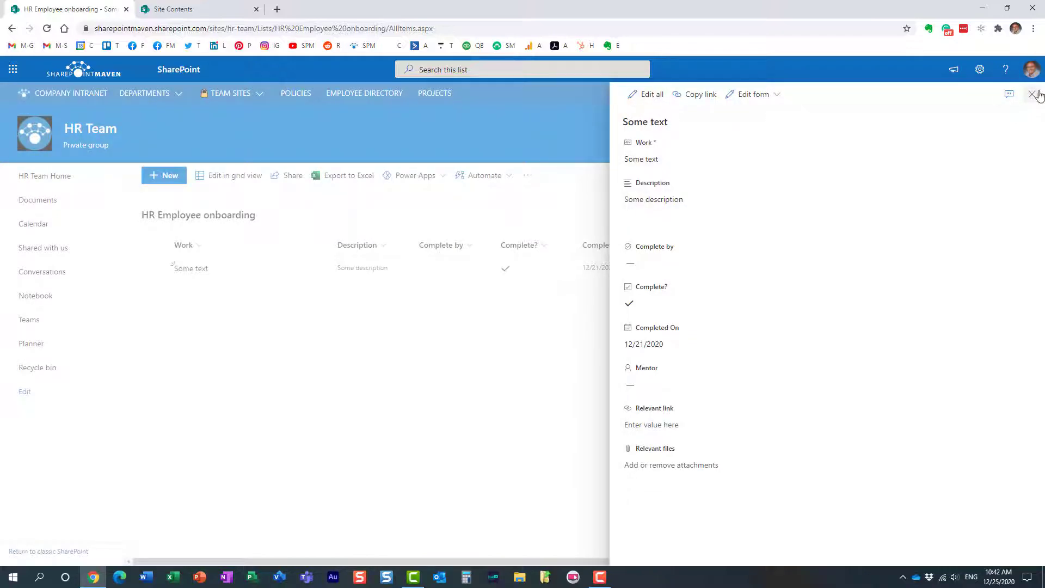
mouse_move(1034, 95)
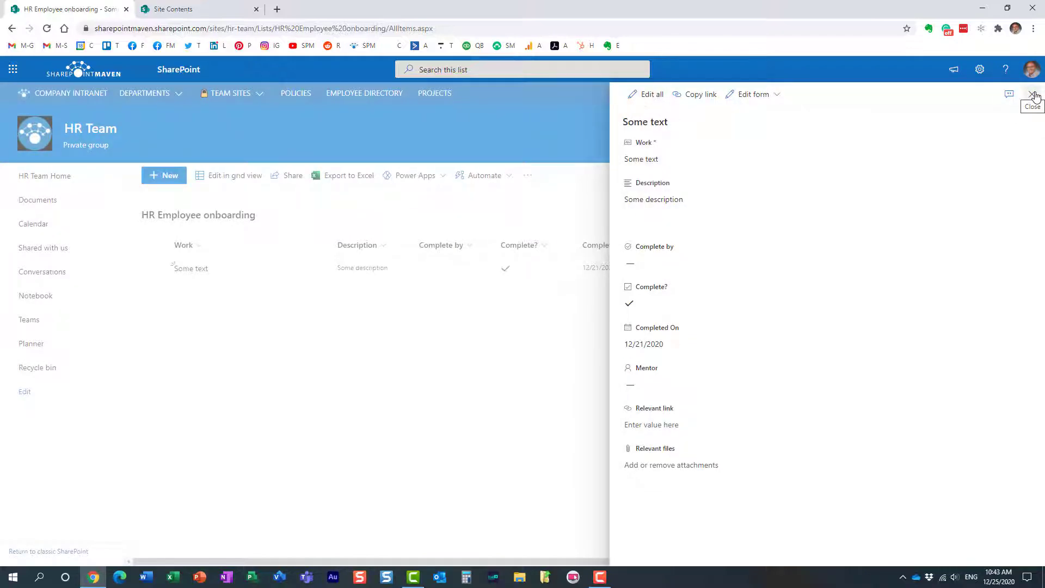
click(1032, 94)
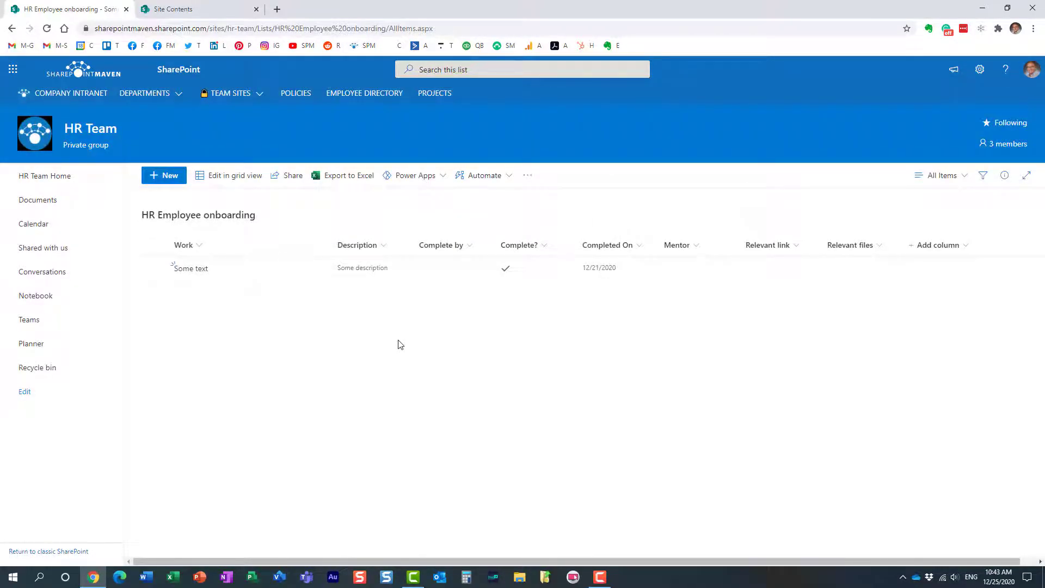
mouse_move(345, 290)
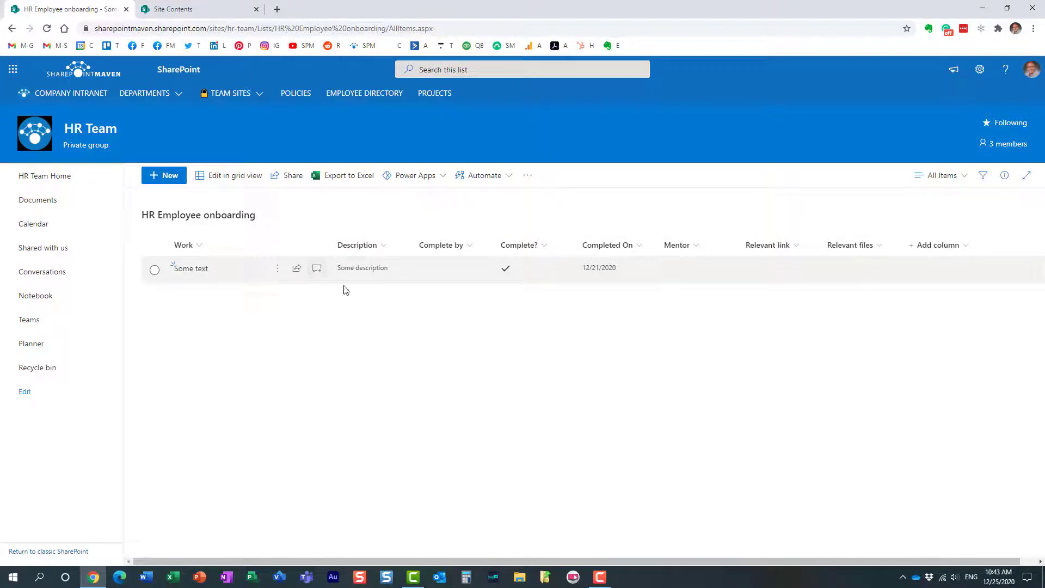
Show Version history for the 'Some text' item from its right-click menu
right_click(189, 268)
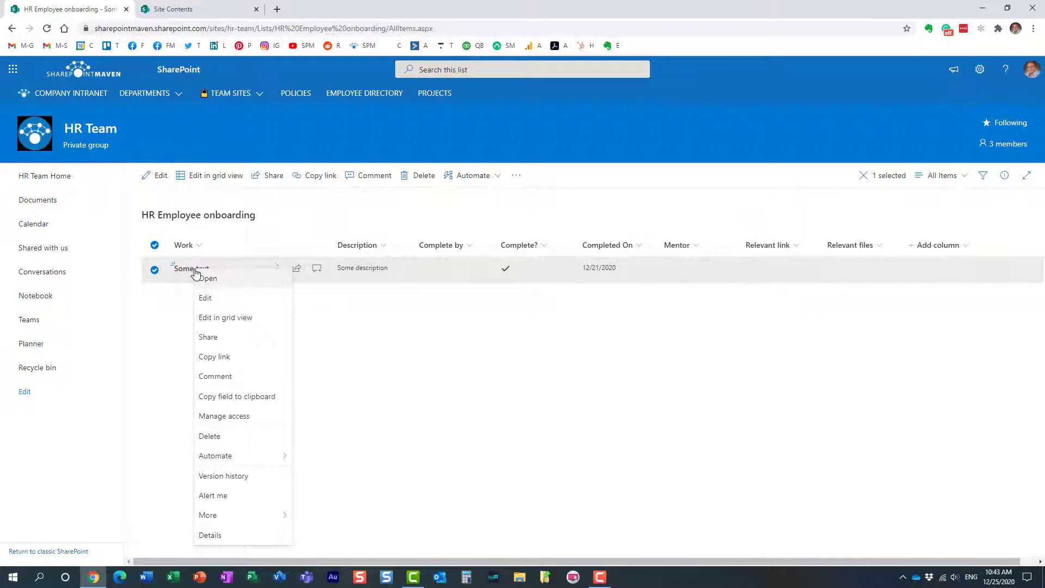
click(223, 476)
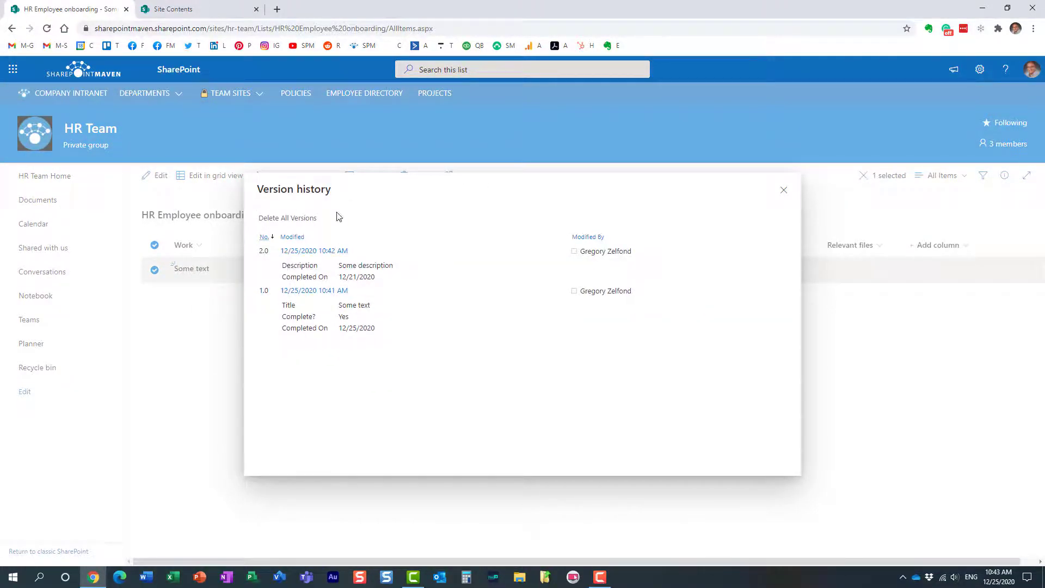
mouse_move(351, 217)
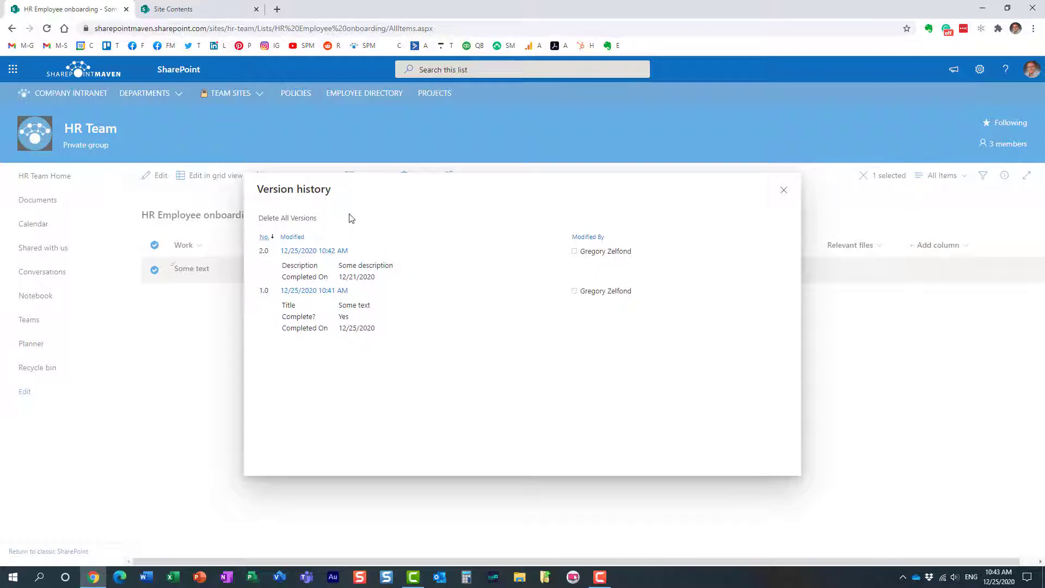
mouse_move(353, 301)
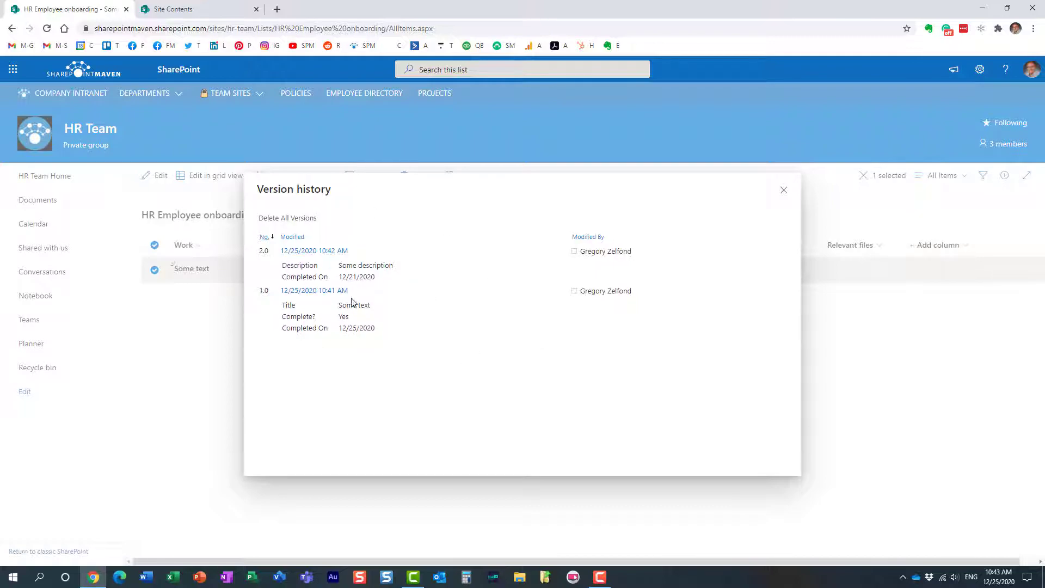
mouse_move(596, 269)
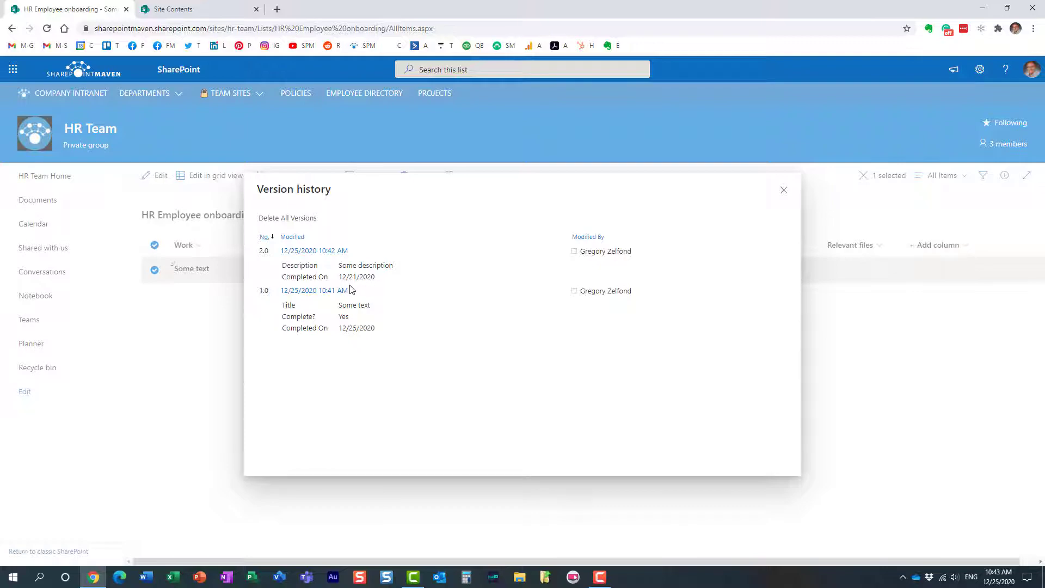
mouse_move(314, 279)
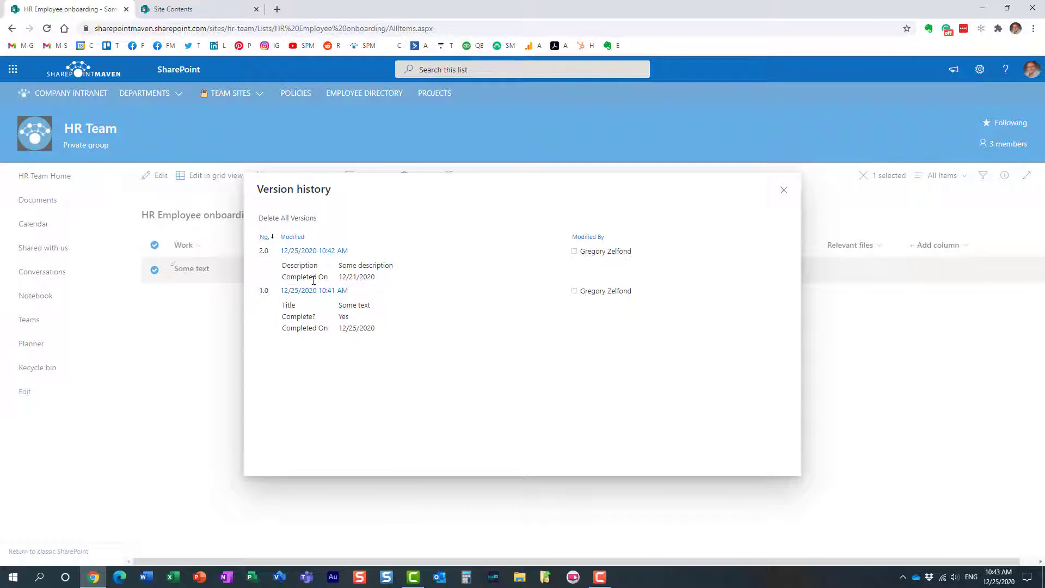
mouse_move(392, 265)
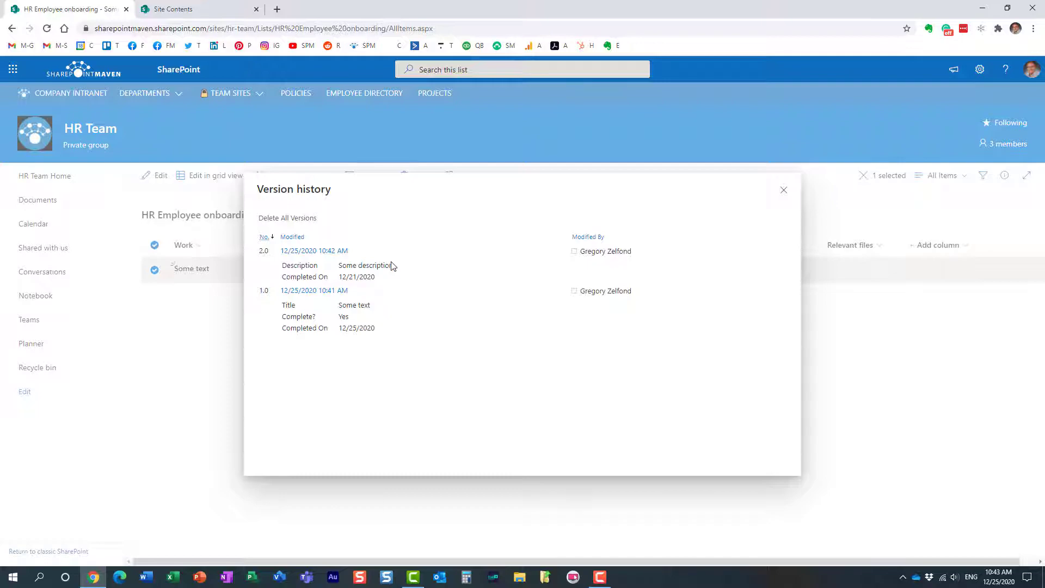
mouse_move(264, 266)
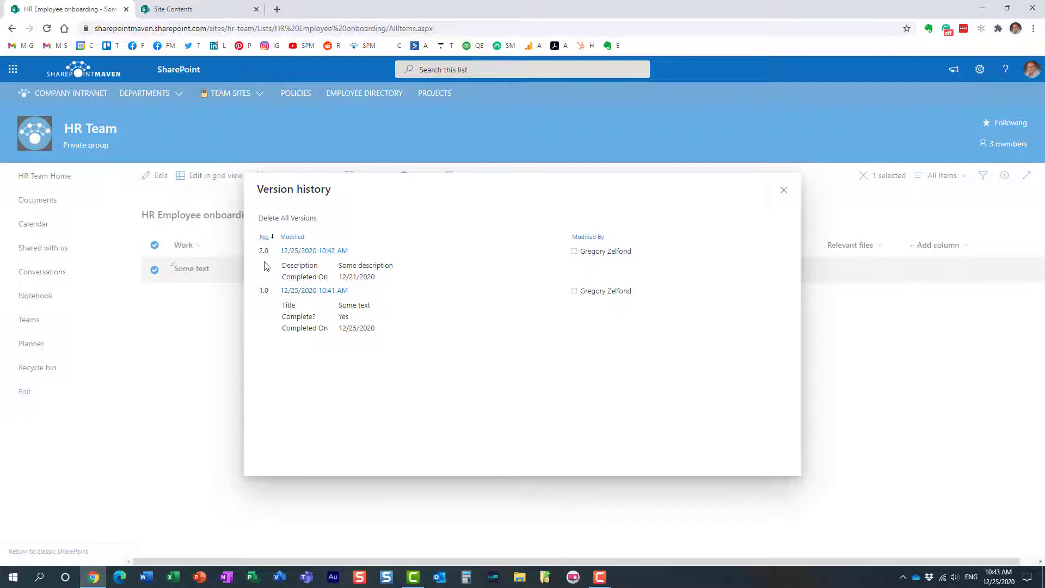
mouse_move(313, 290)
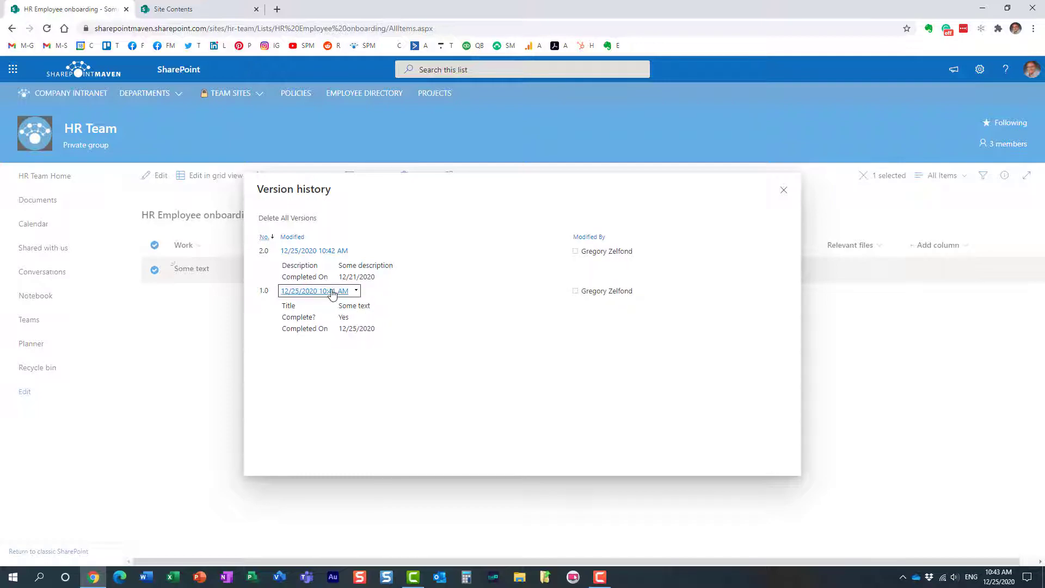
Restore version 1.0 of 'Some text', confirm the replacement, and close Version history
click(355, 291)
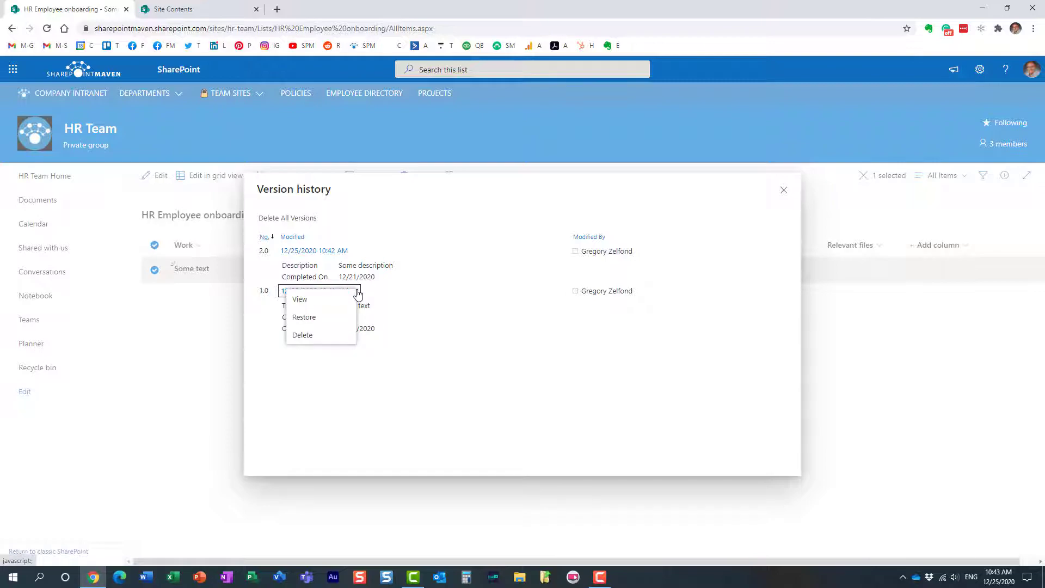
click(304, 317)
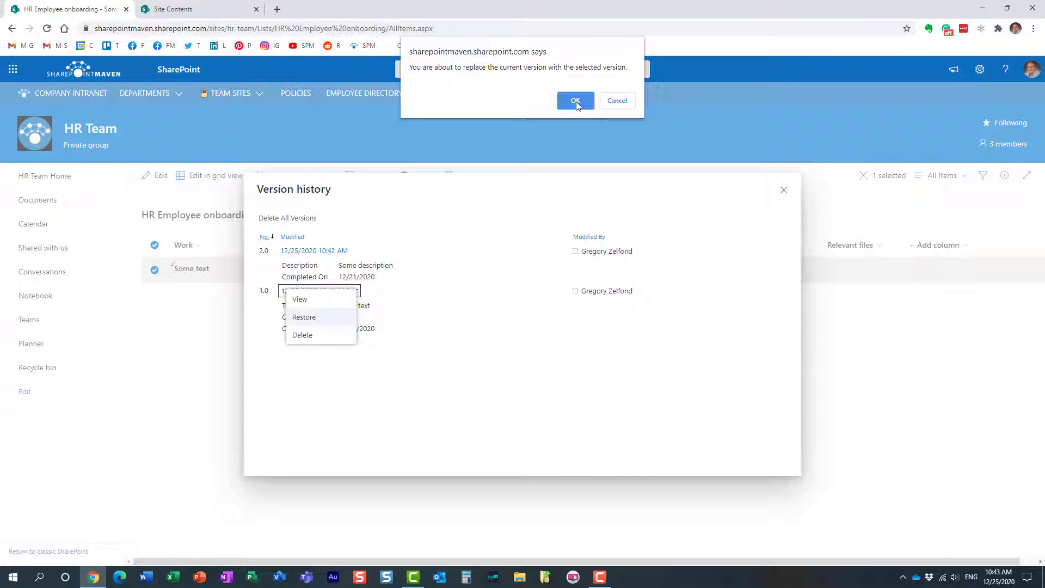
click(575, 100)
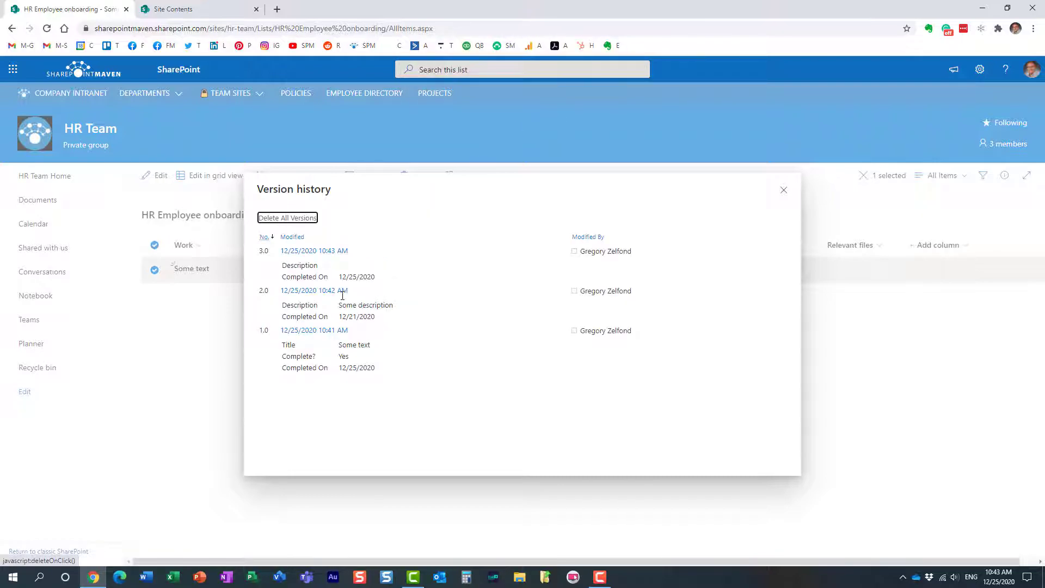
mouse_move(314, 289)
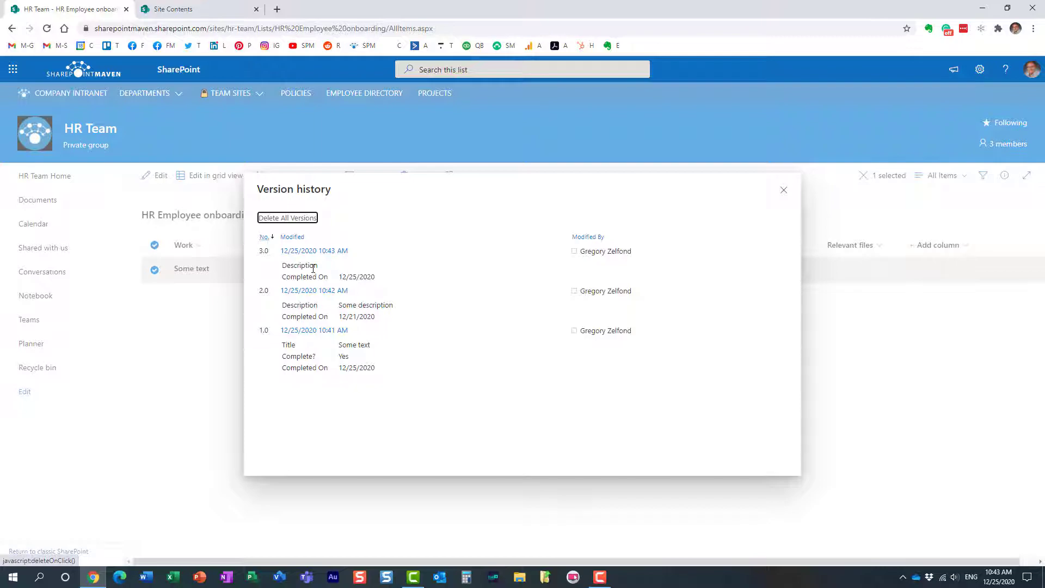
mouse_move(334, 280)
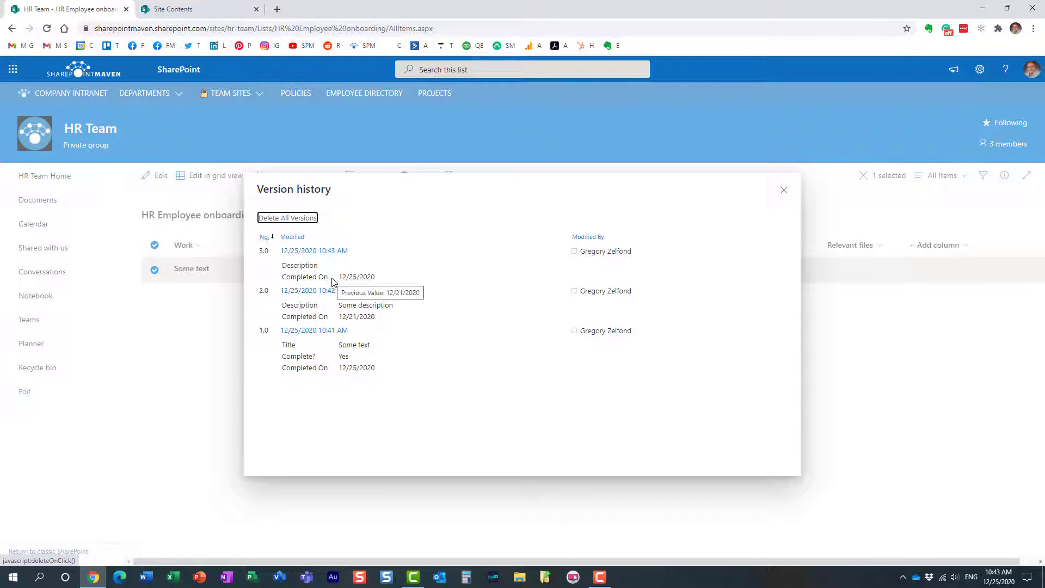
mouse_move(364, 367)
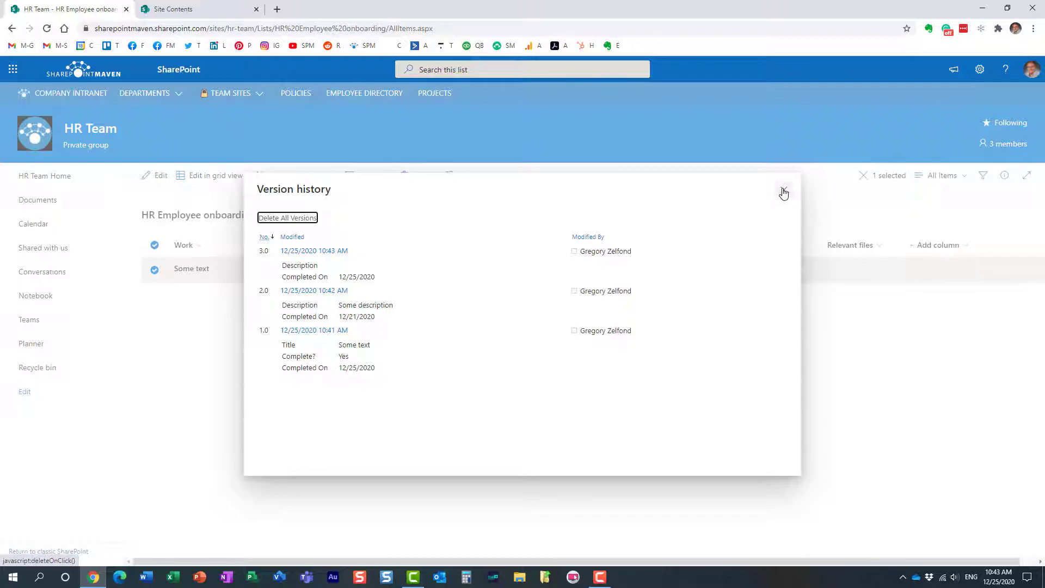
click(784, 193)
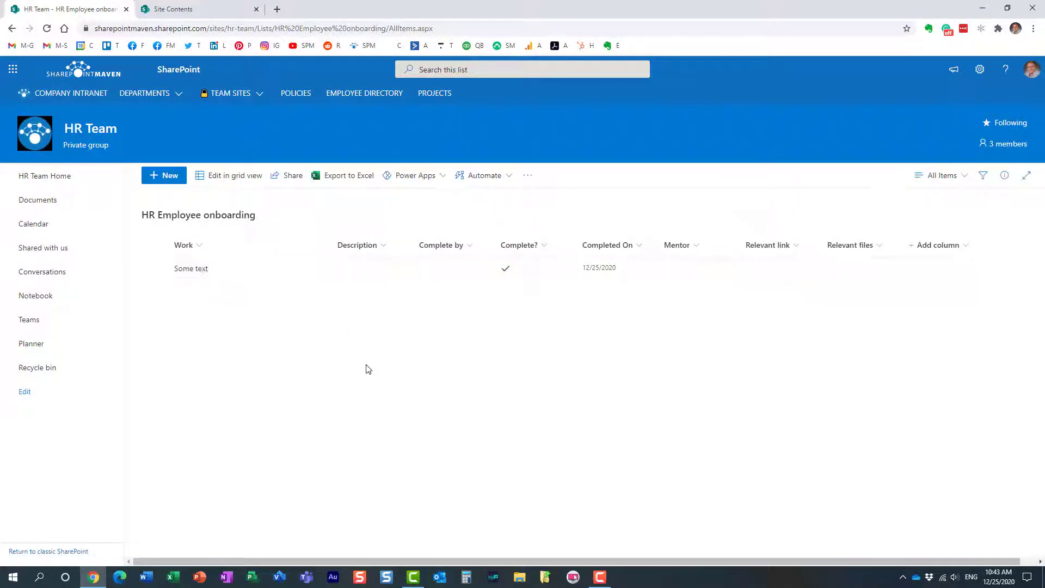